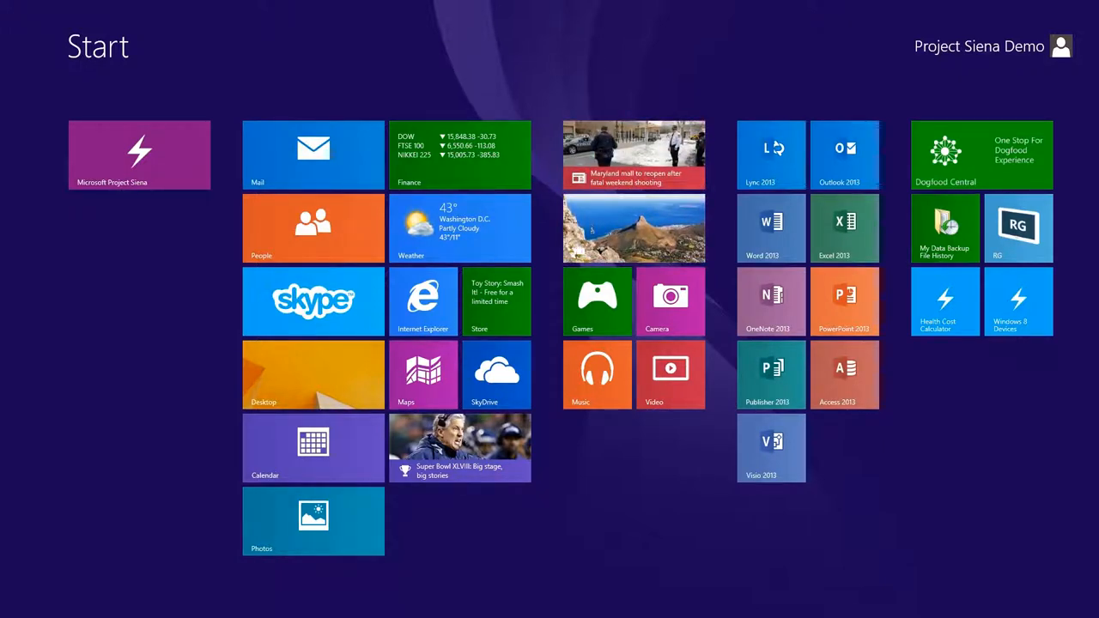
Leave the Start screen tiles and go to the Windows desktop
click(312, 374)
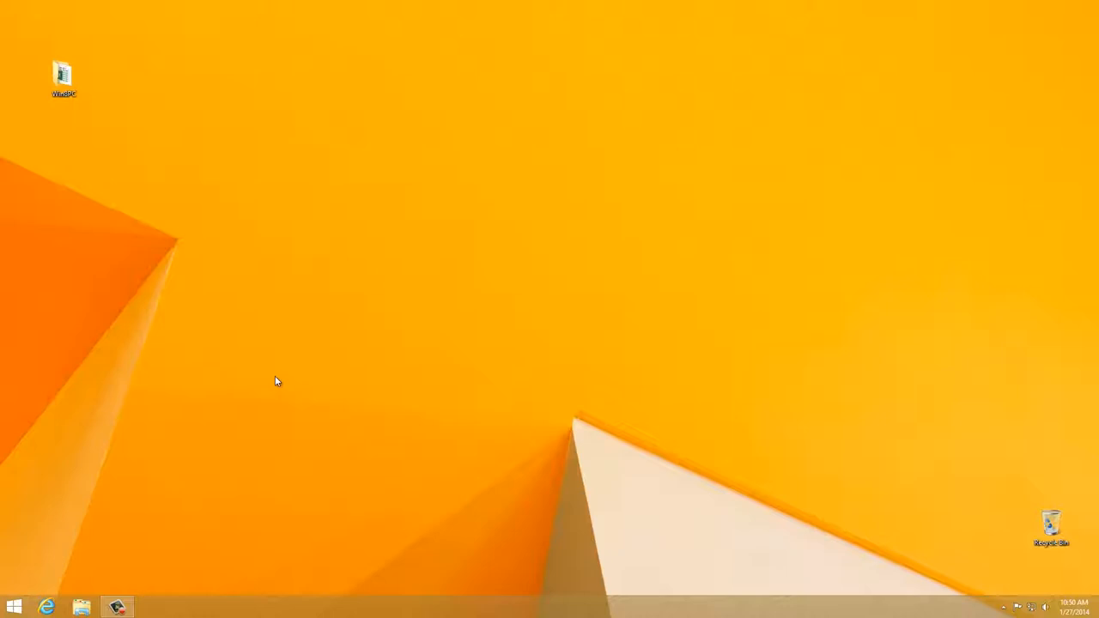
Browse the WinBPC desktop folder down through SienaAssets into the Devices image folder
double_click(63, 77)
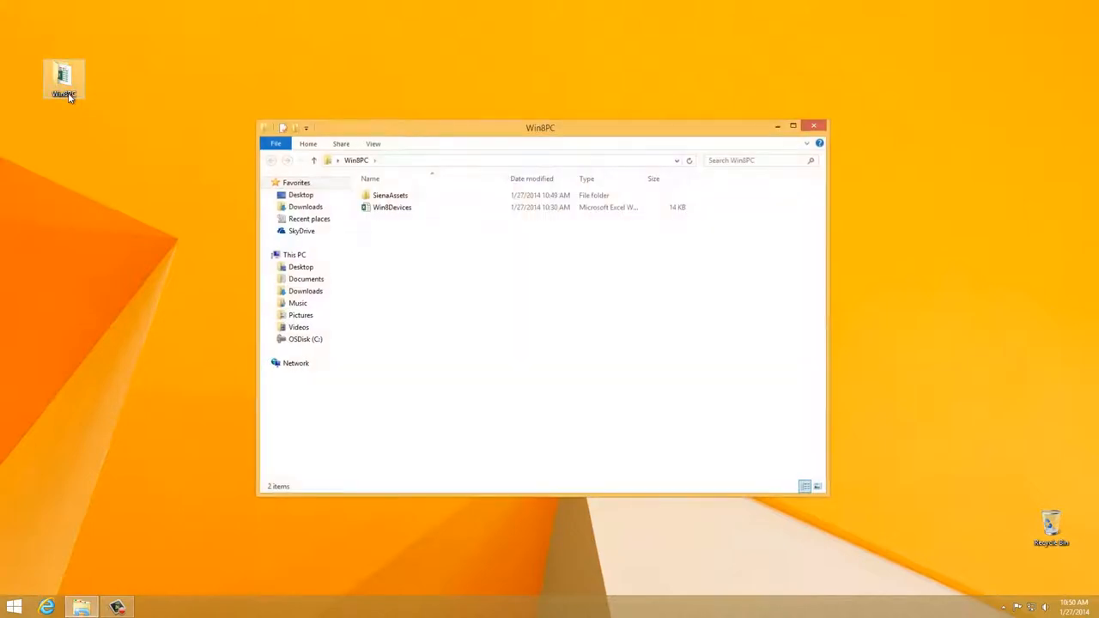
double_click(389, 195)
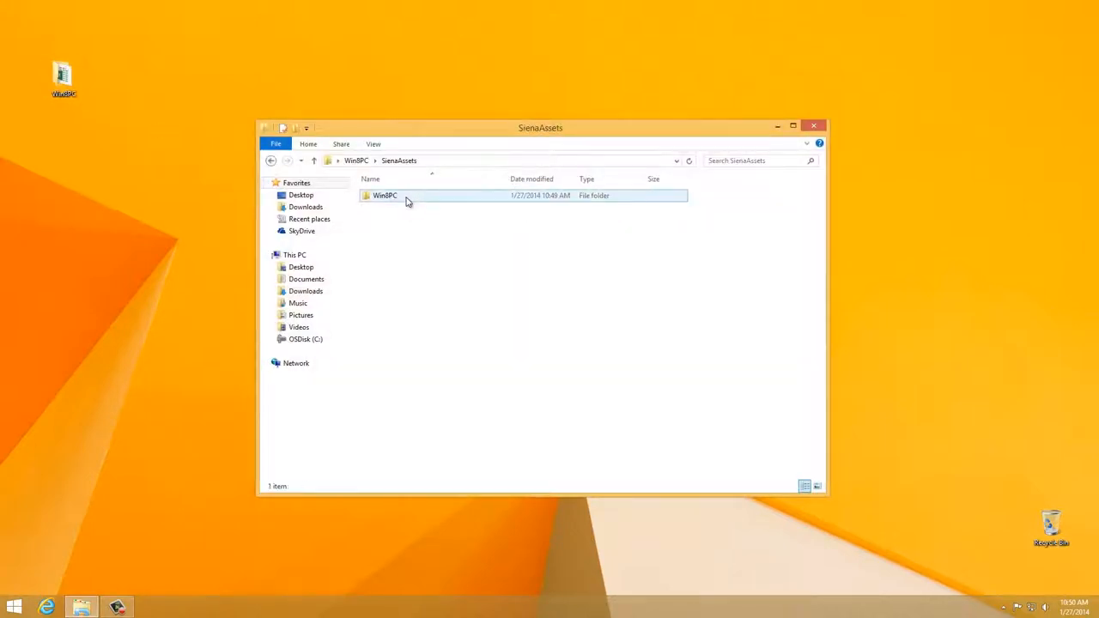
double_click(385, 196)
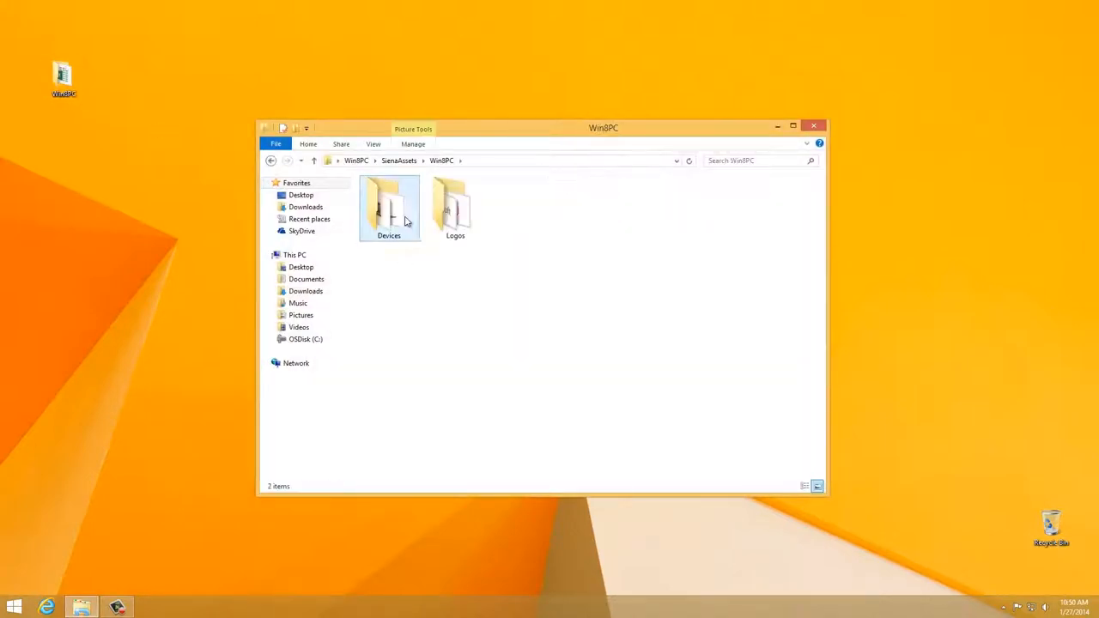
double_click(388, 206)
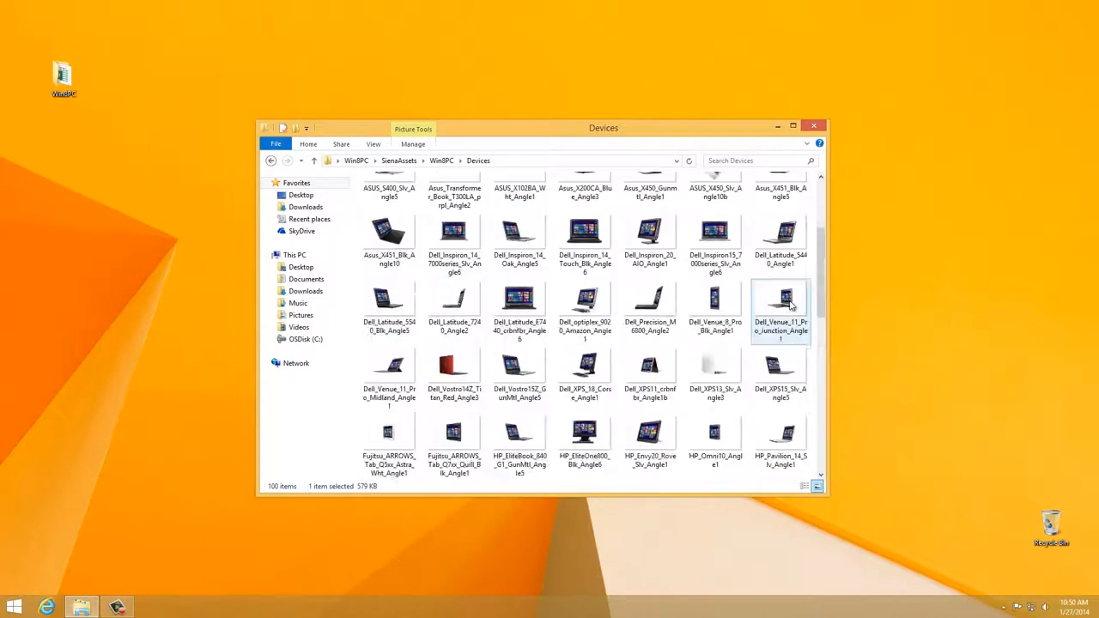
scroll(up, 3)
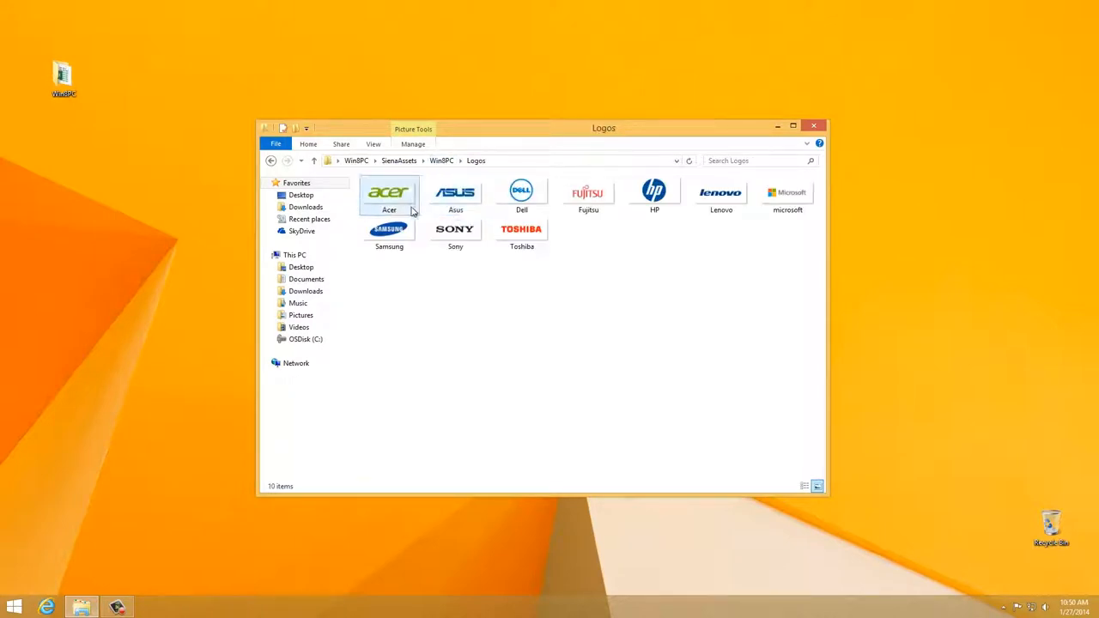
Return to the top WinBPC folder and select the WinBDevices workbook
click(522, 232)
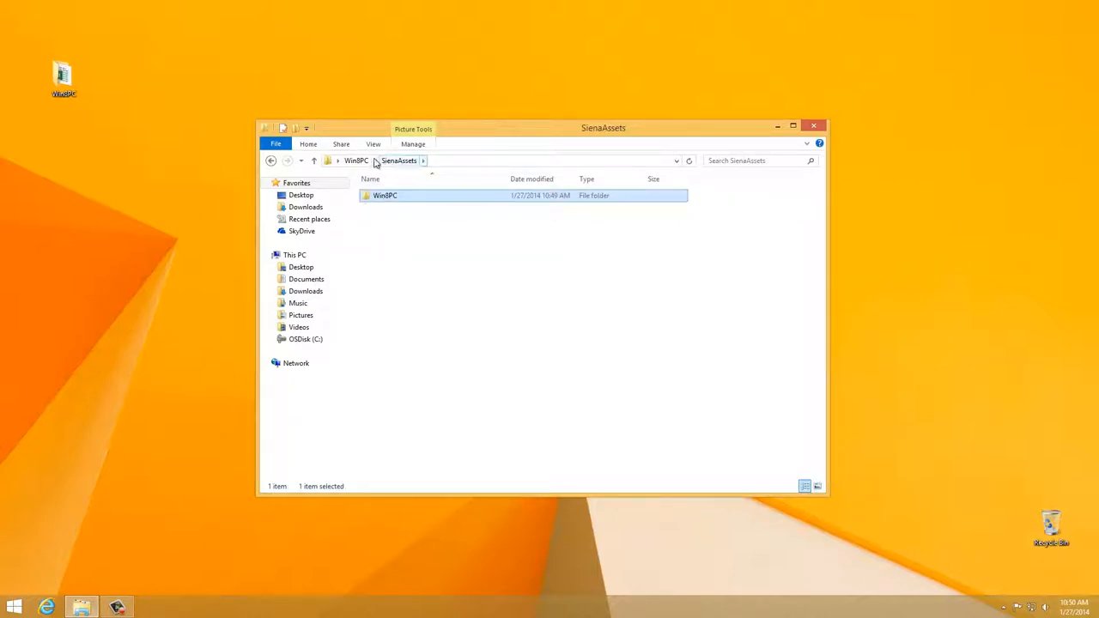
click(358, 161)
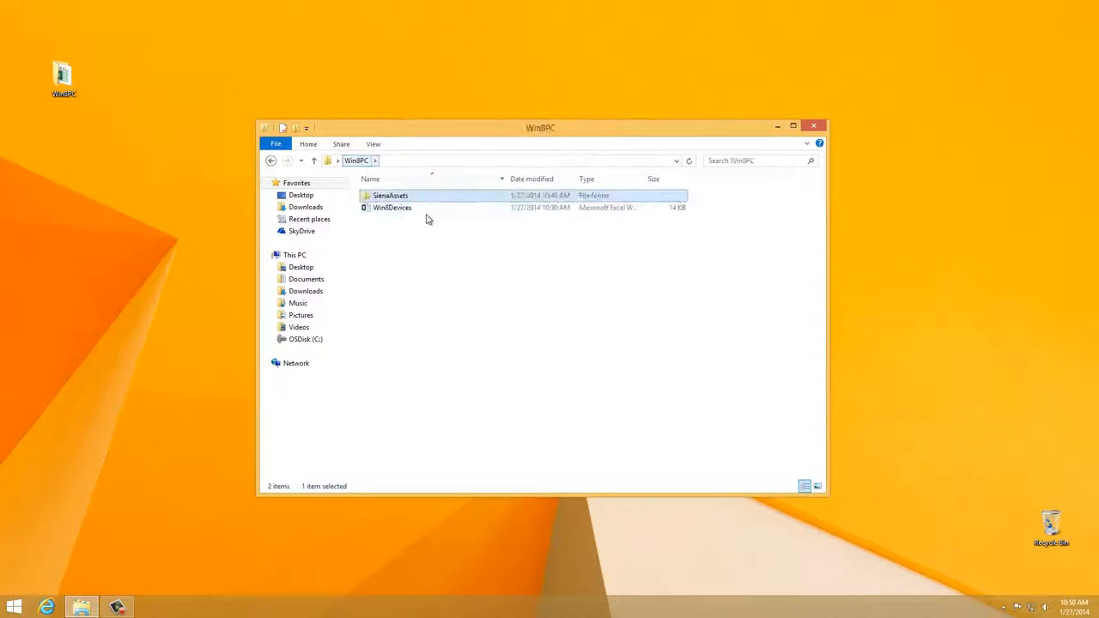
click(391, 206)
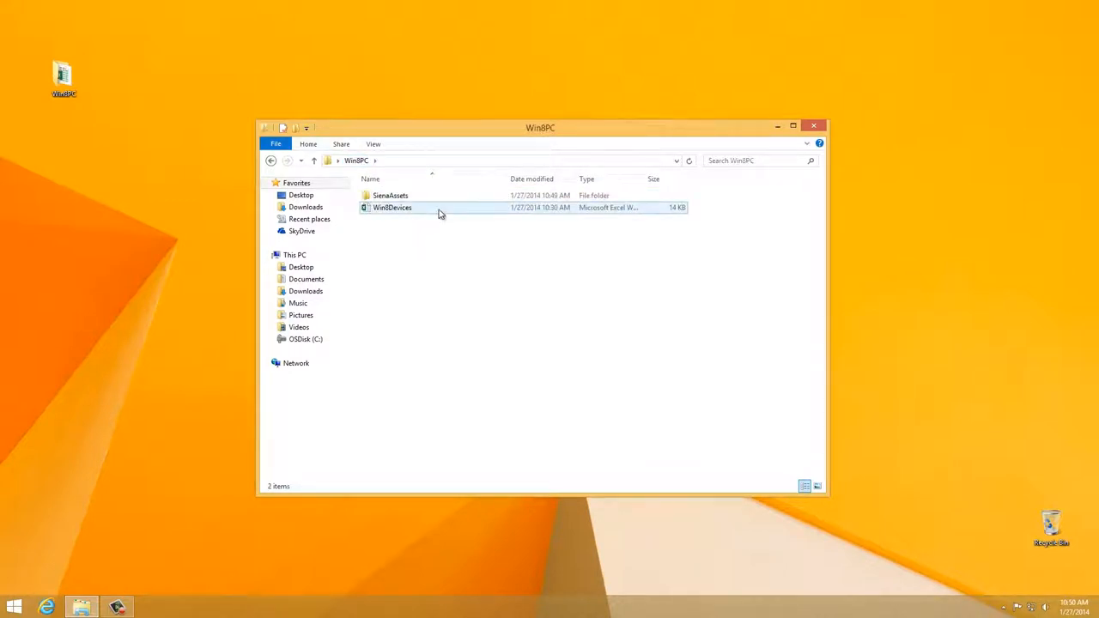
Open WinBDevices in Excel and review the Sheet2 device list of models, weights, types and image paths
double_click(391, 206)
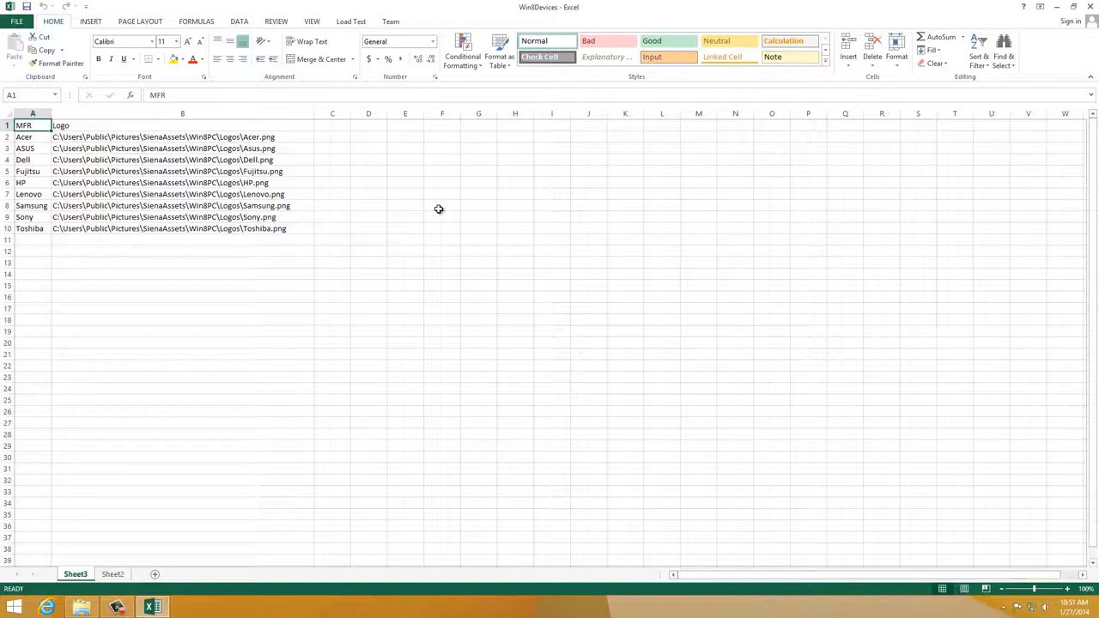
mouse_move(275, 250)
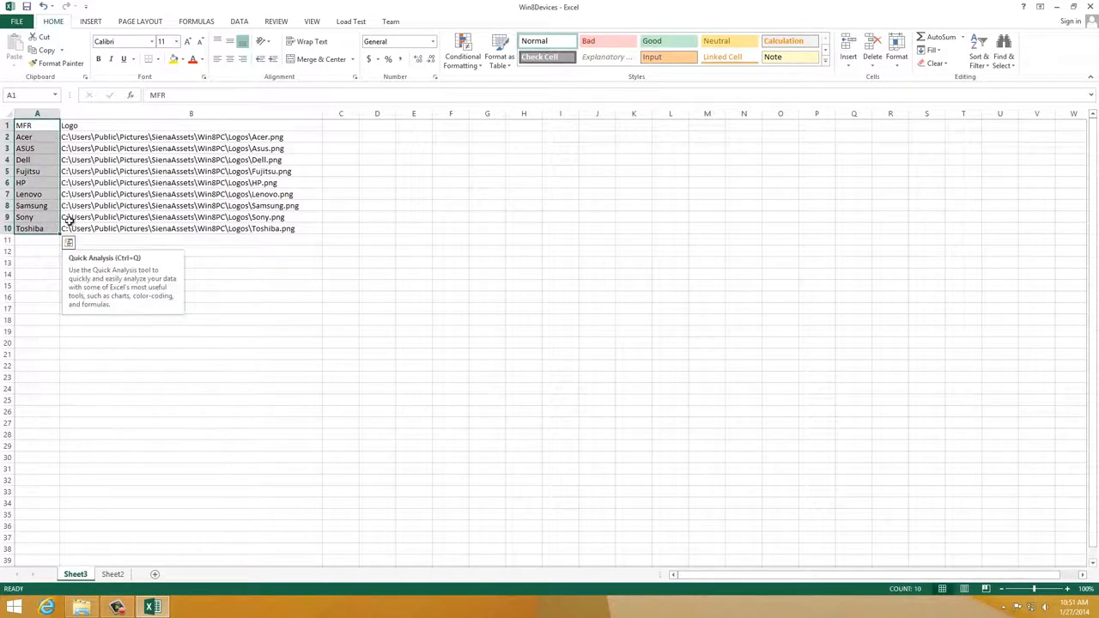
click(191, 229)
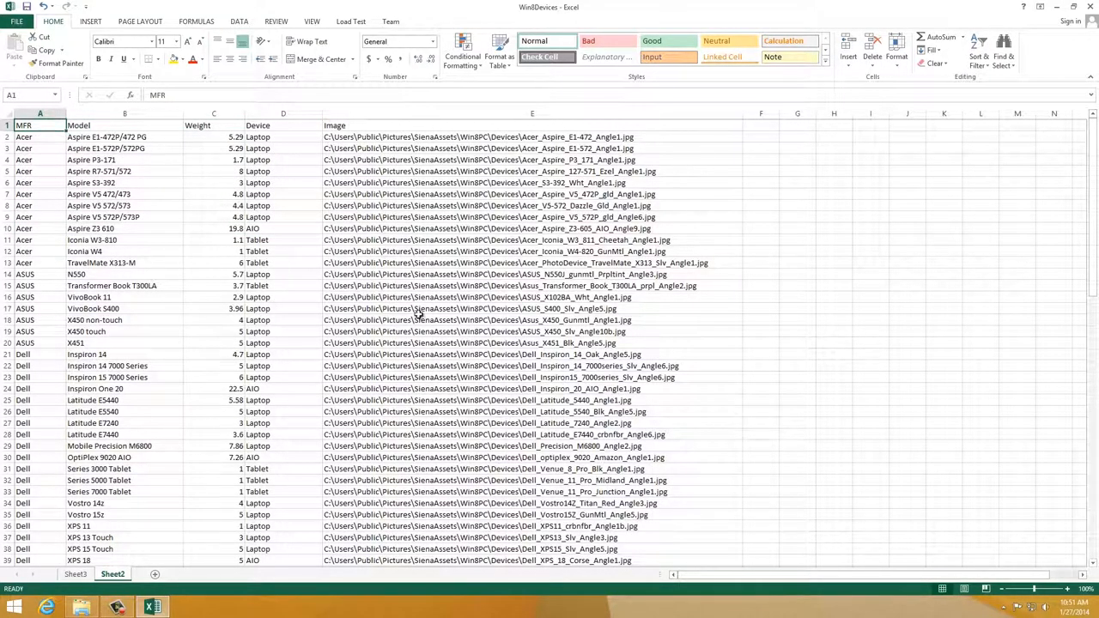
scroll(down, 3)
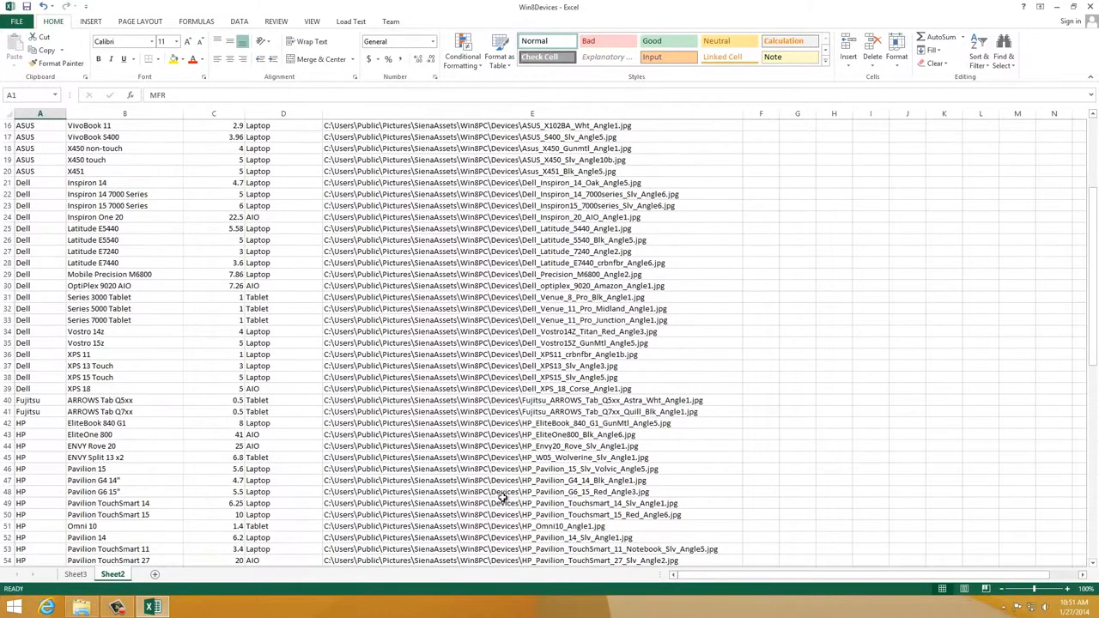
scroll(up, 3)
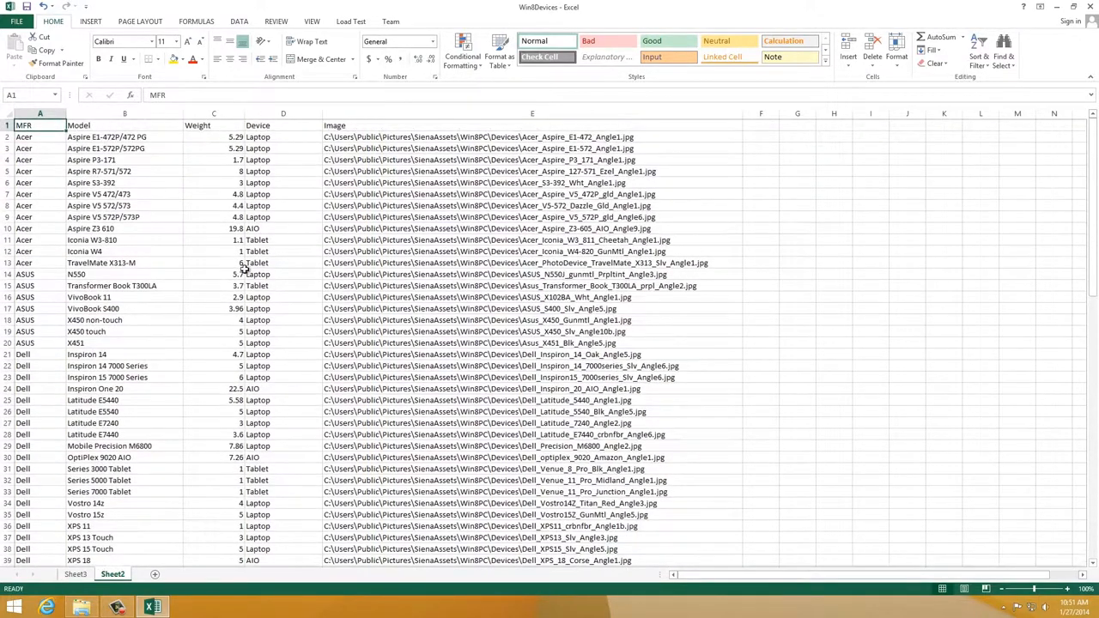
mouse_move(227, 333)
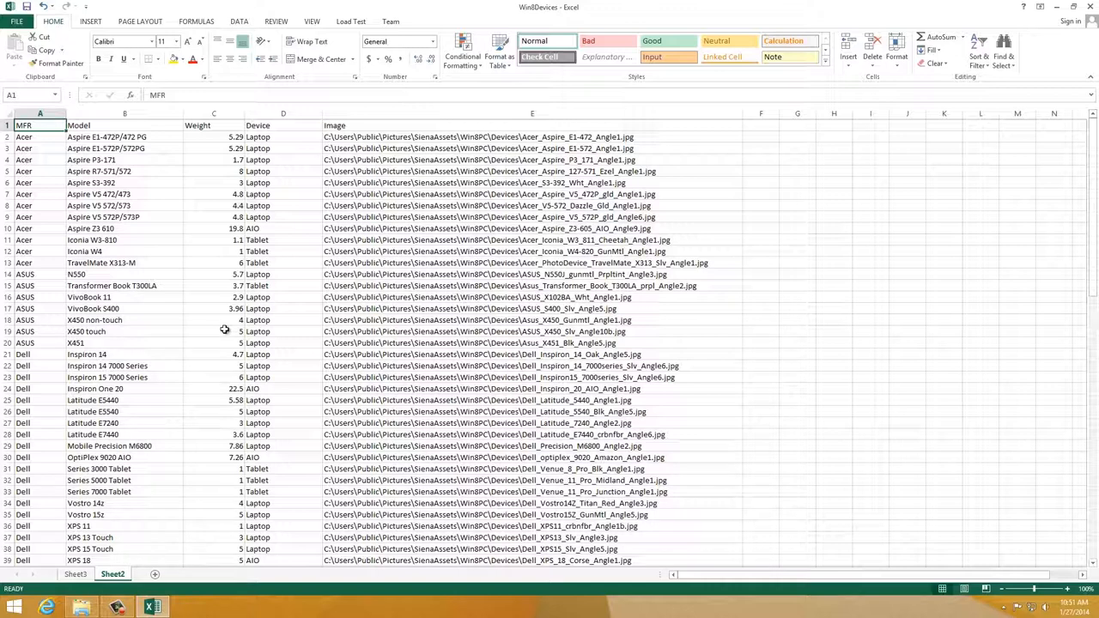
Format the Sheet3 manufacturer and logo range A1:B10 as a table with headers and select its name
click(76, 574)
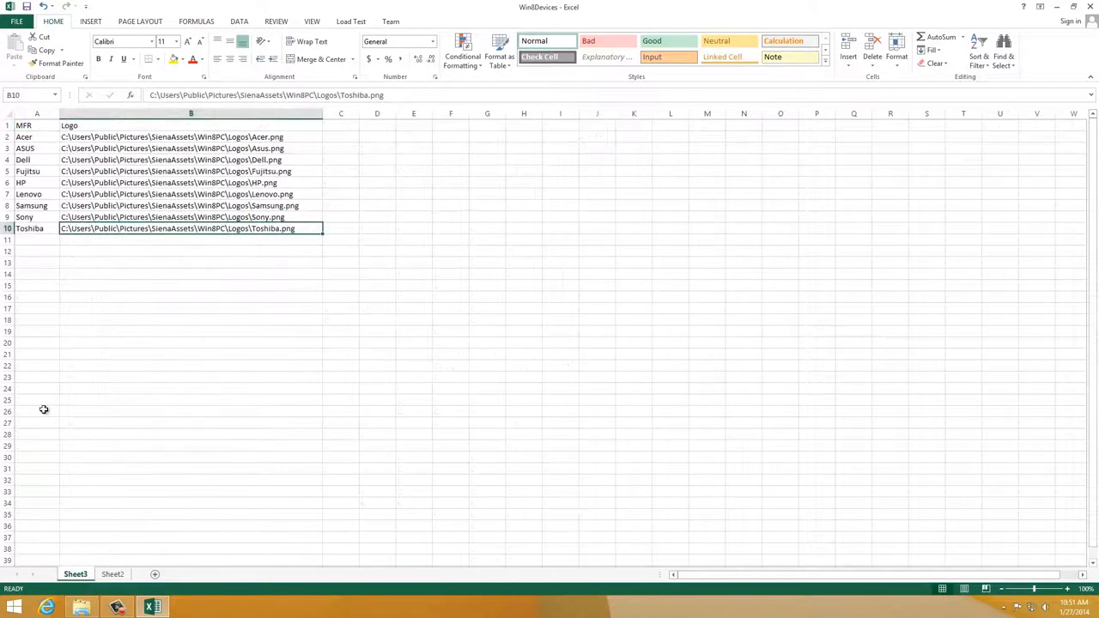
drag(38, 126, 191, 229)
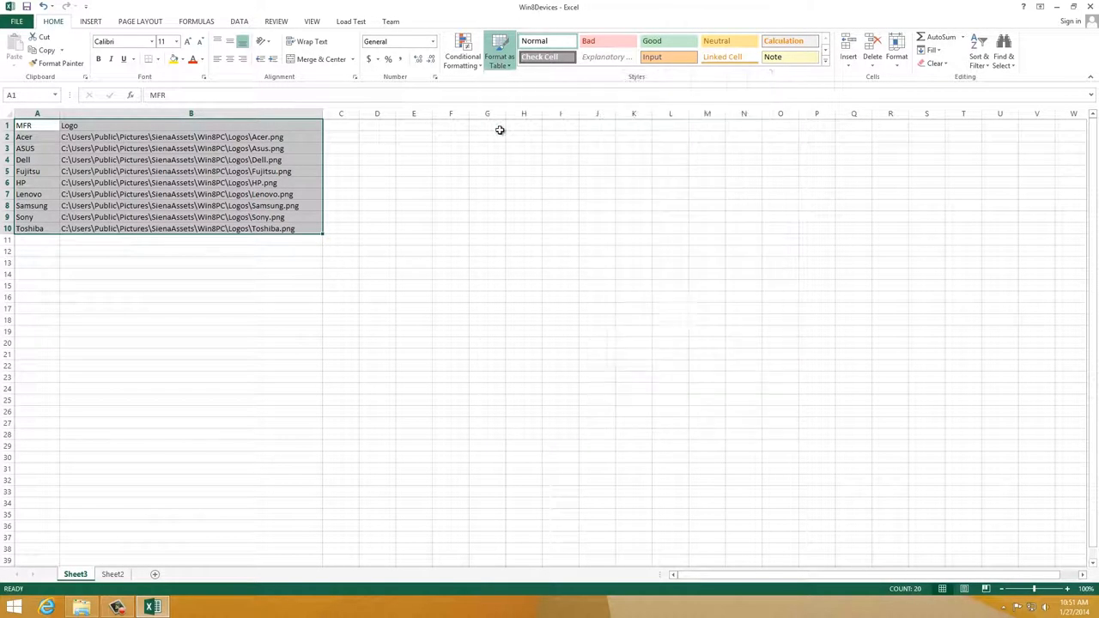
click(500, 52)
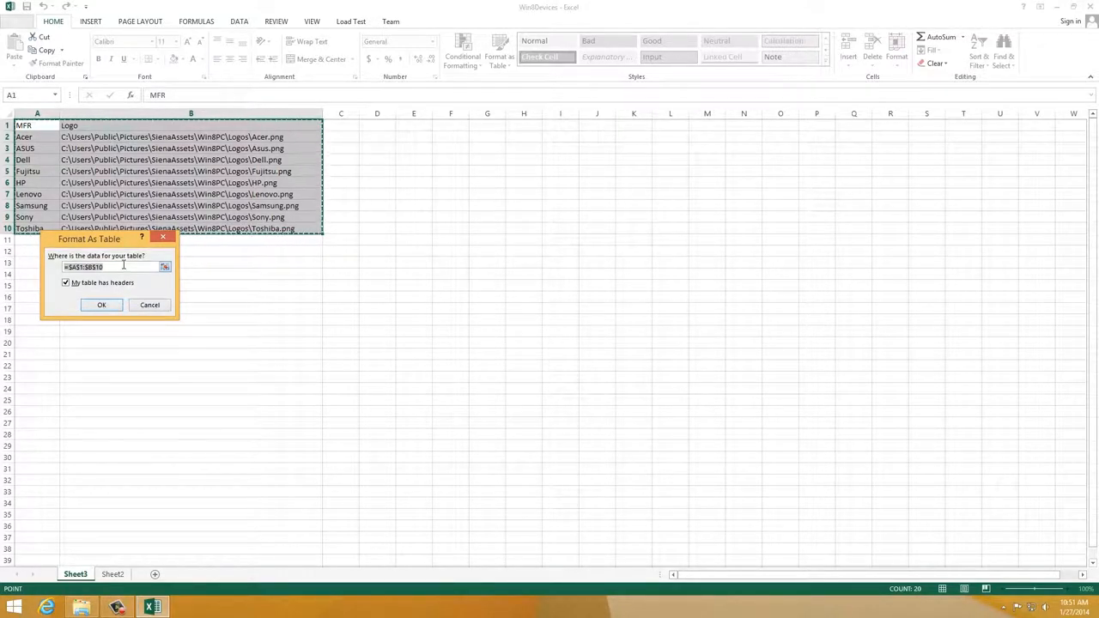
click(102, 306)
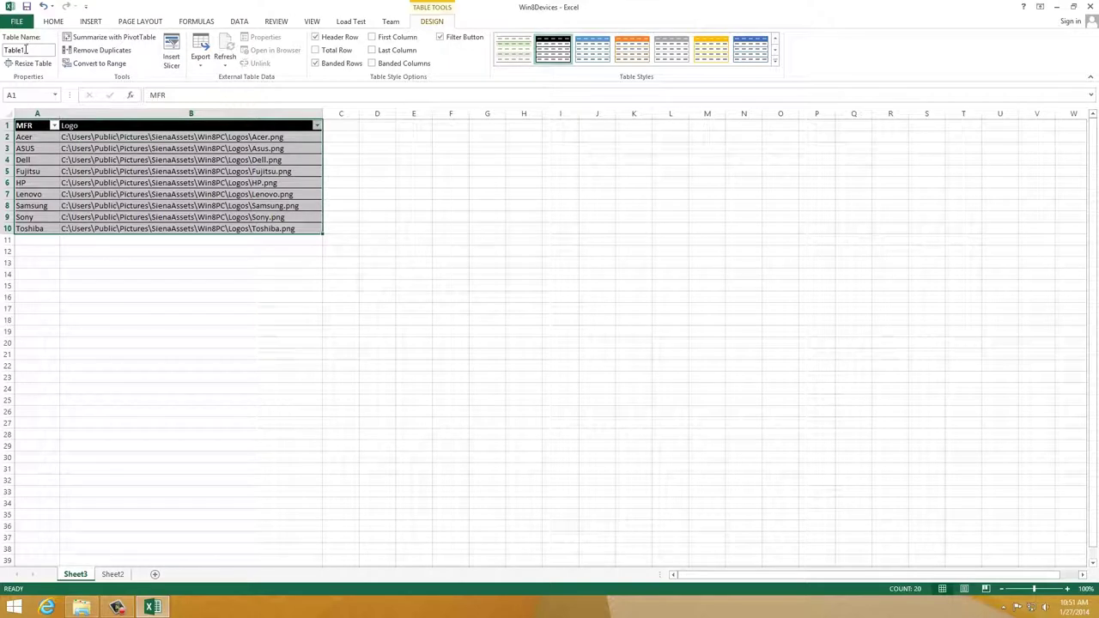
mouse_move(27, 48)
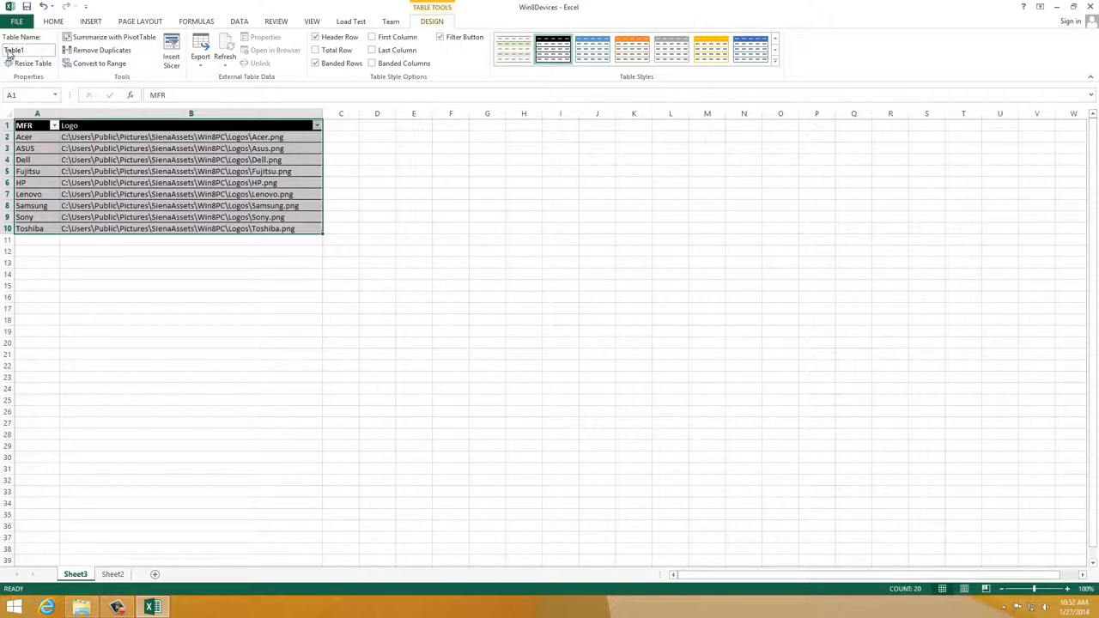
triple_click(28, 50)
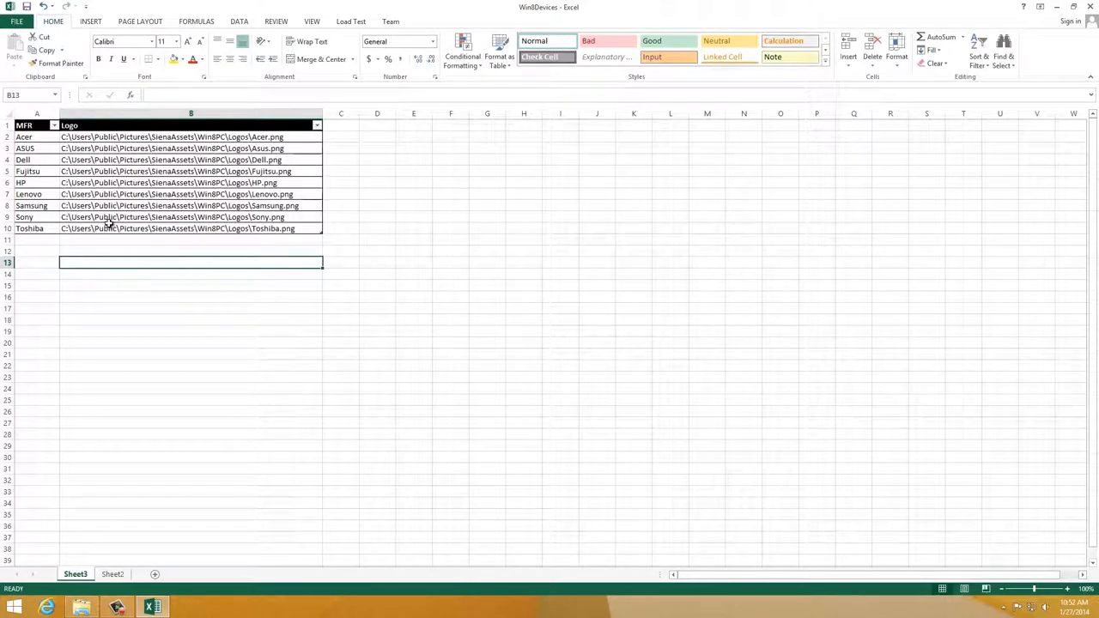
Format the Sheet2 device list as a table with headers, then close the workbook back to the WinBPC folder
click(114, 574)
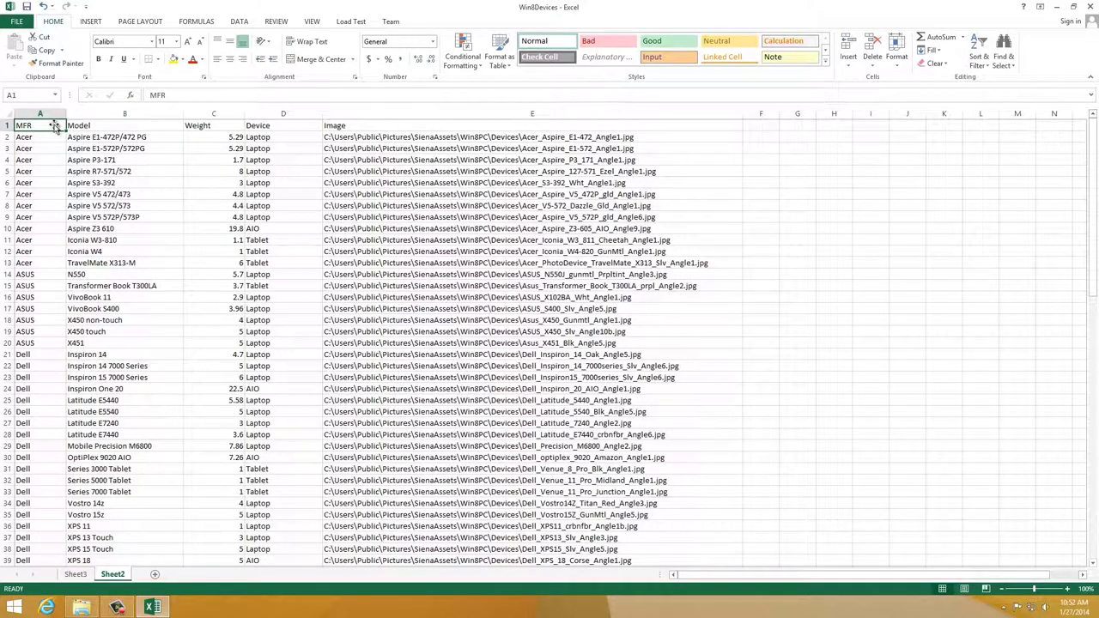
scroll(down, 3)
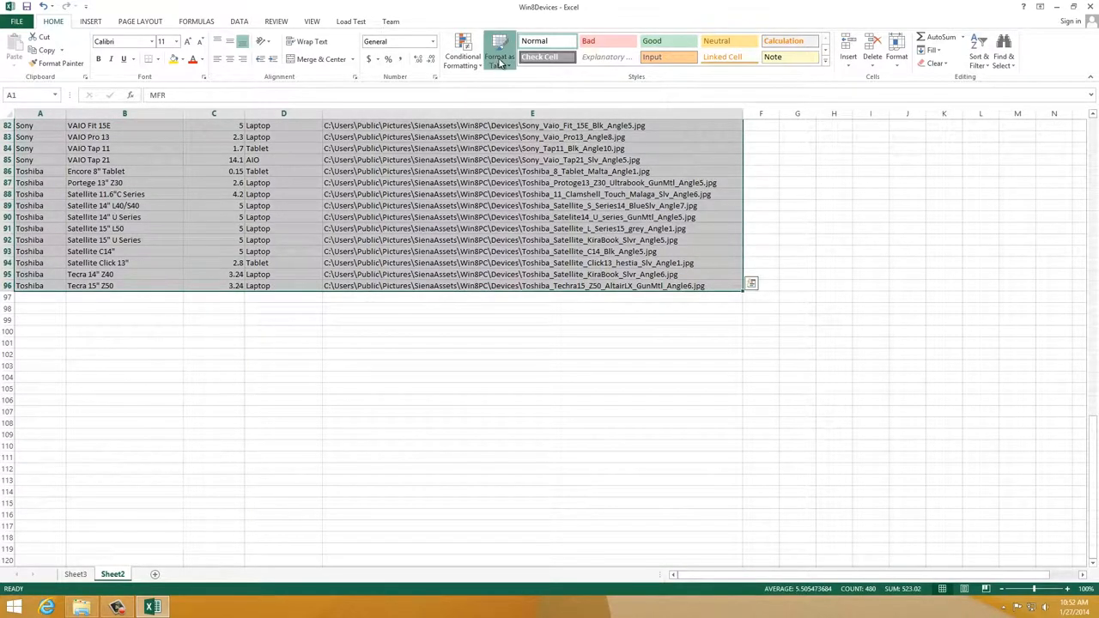
click(500, 50)
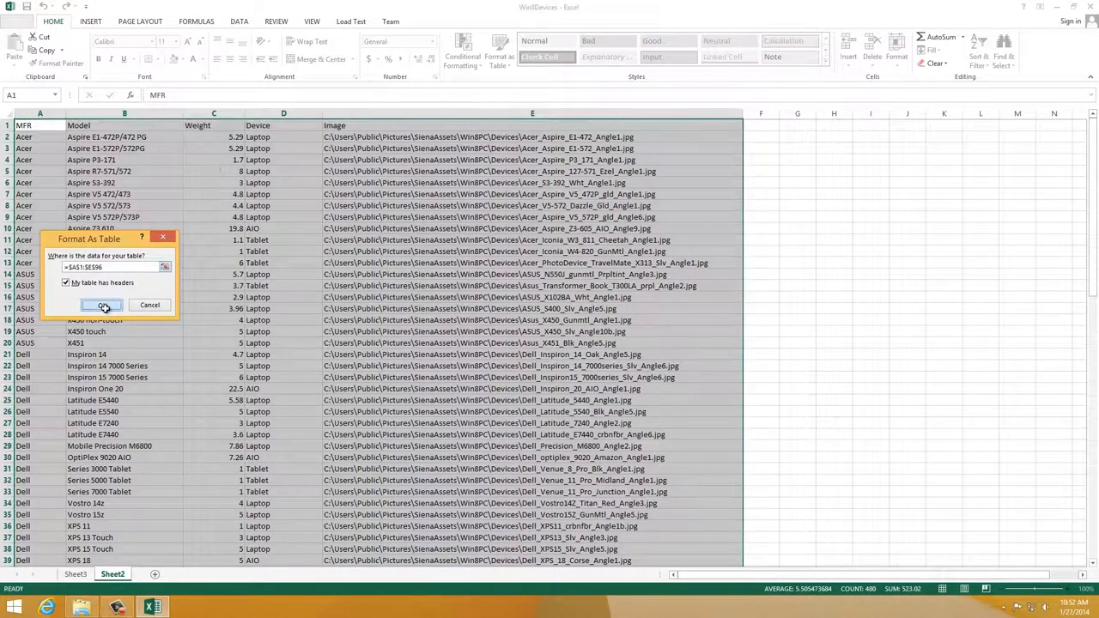
click(103, 305)
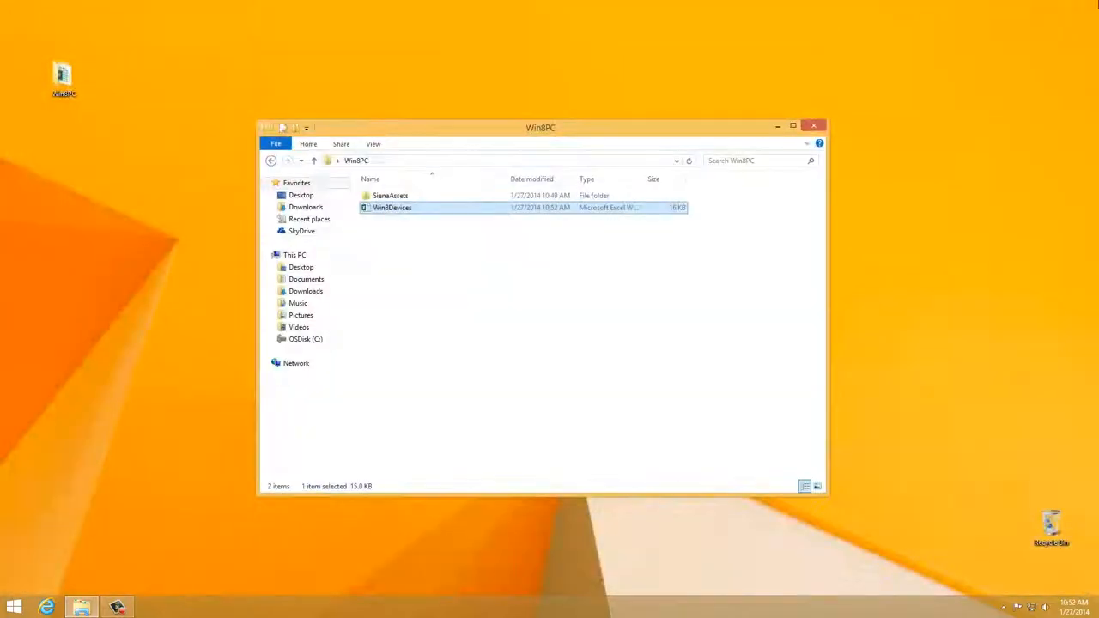
Copy the SiennaAssets folder over to C:\Users\Public\Public Pictures
click(529, 286)
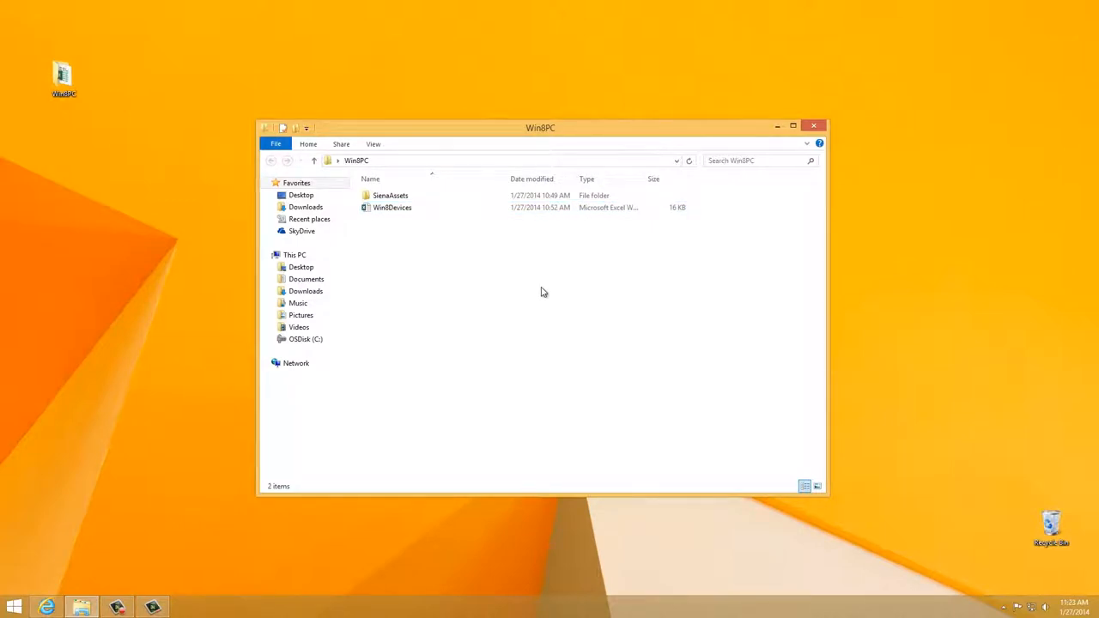
click(299, 326)
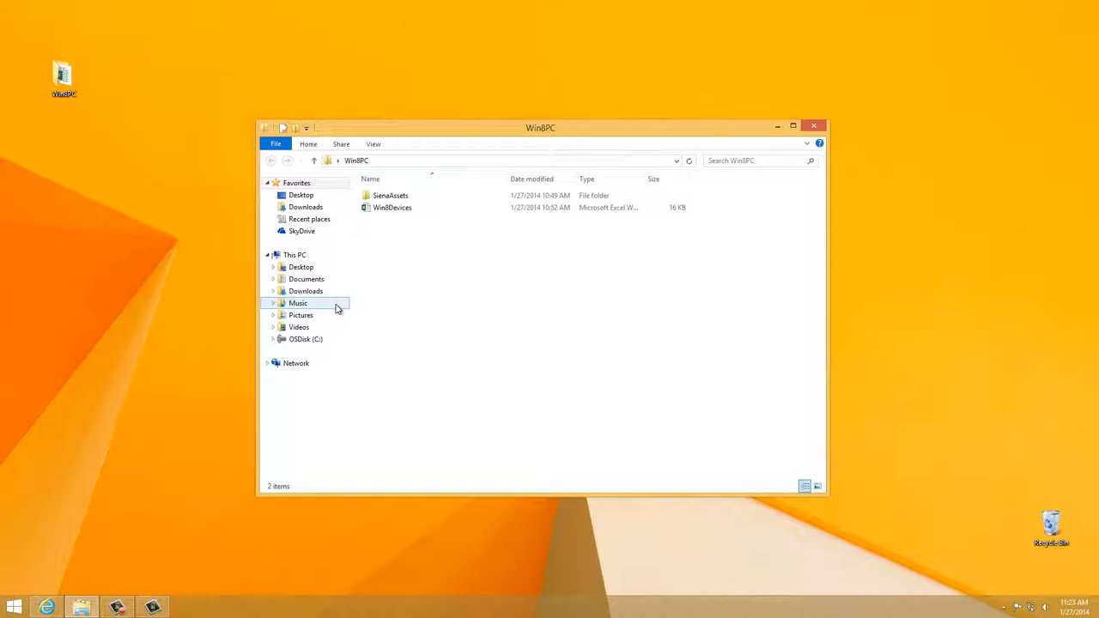
mouse_move(388, 295)
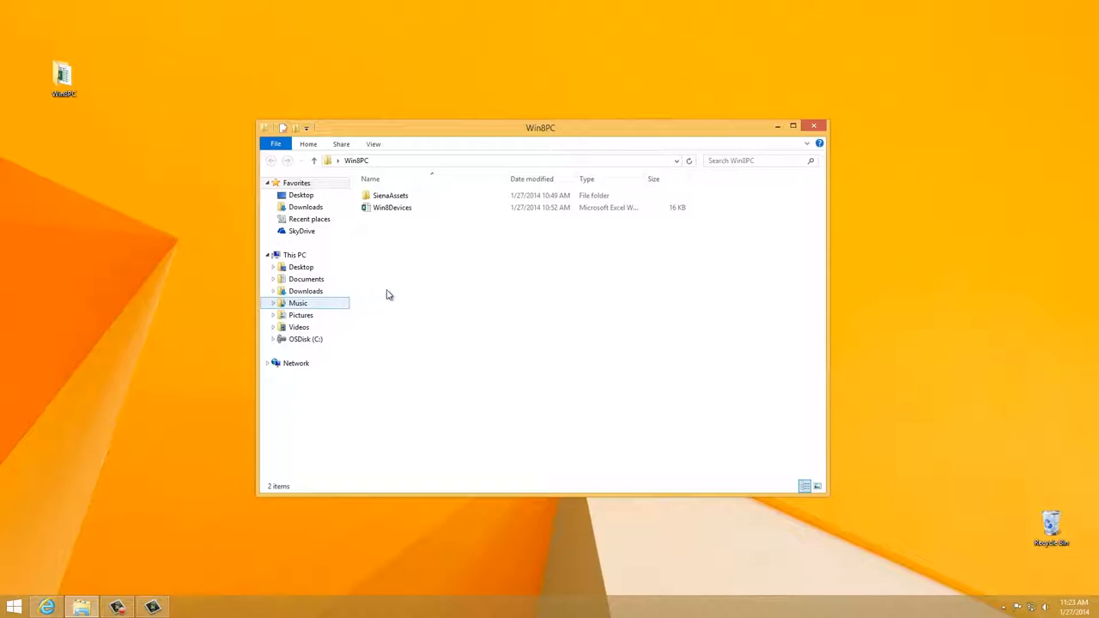
double_click(392, 207)
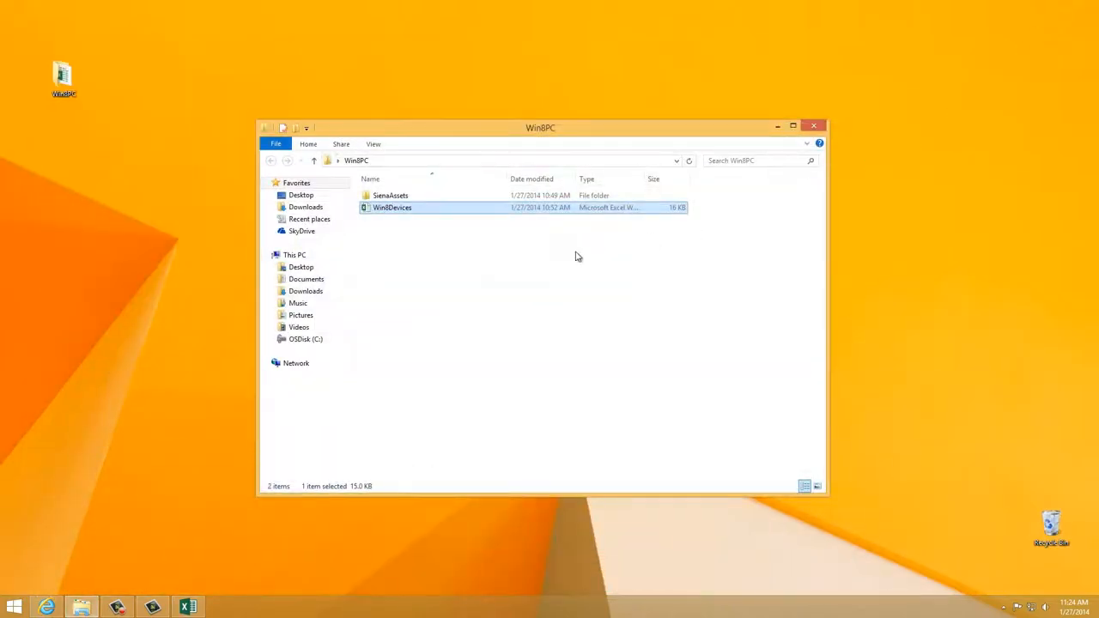
right_click(392, 196)
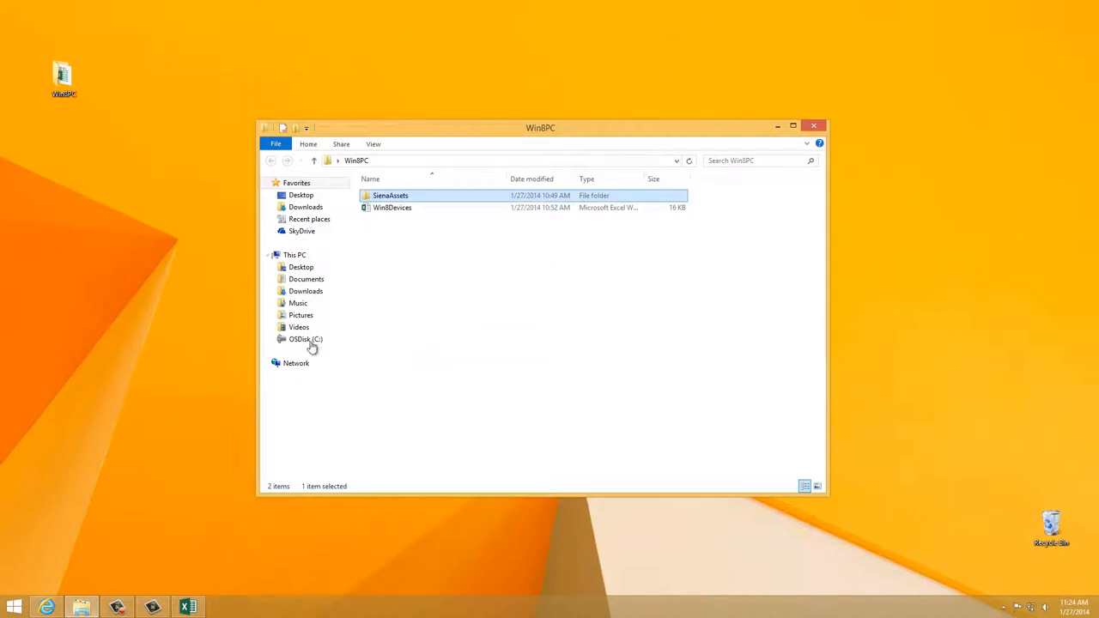
click(305, 338)
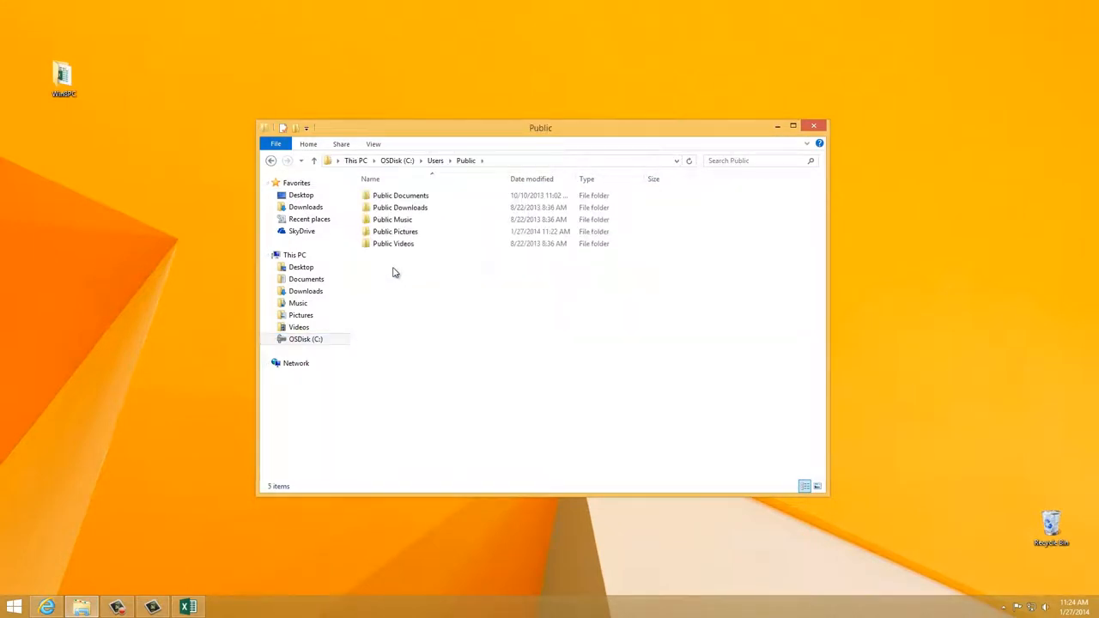
double_click(395, 230)
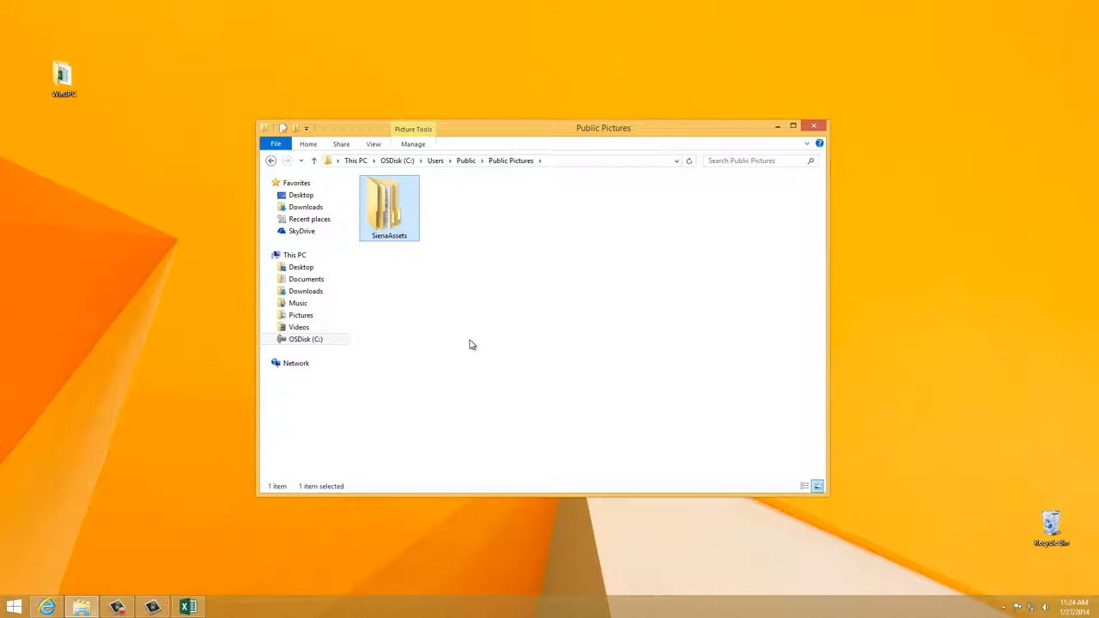
mouse_move(491, 309)
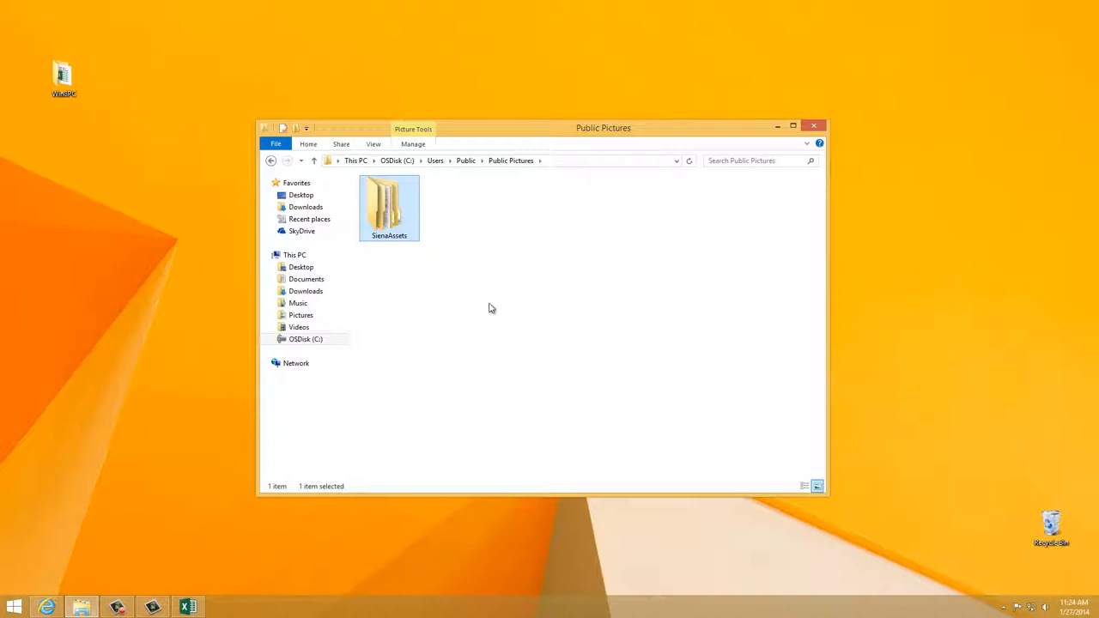
mouse_move(512, 161)
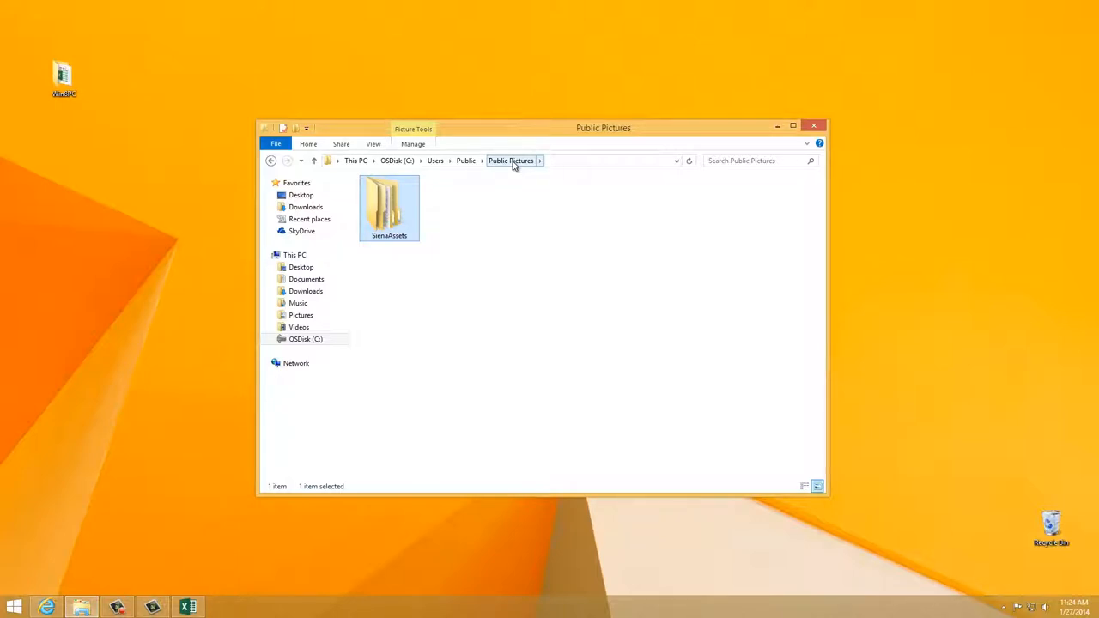
mouse_move(468, 162)
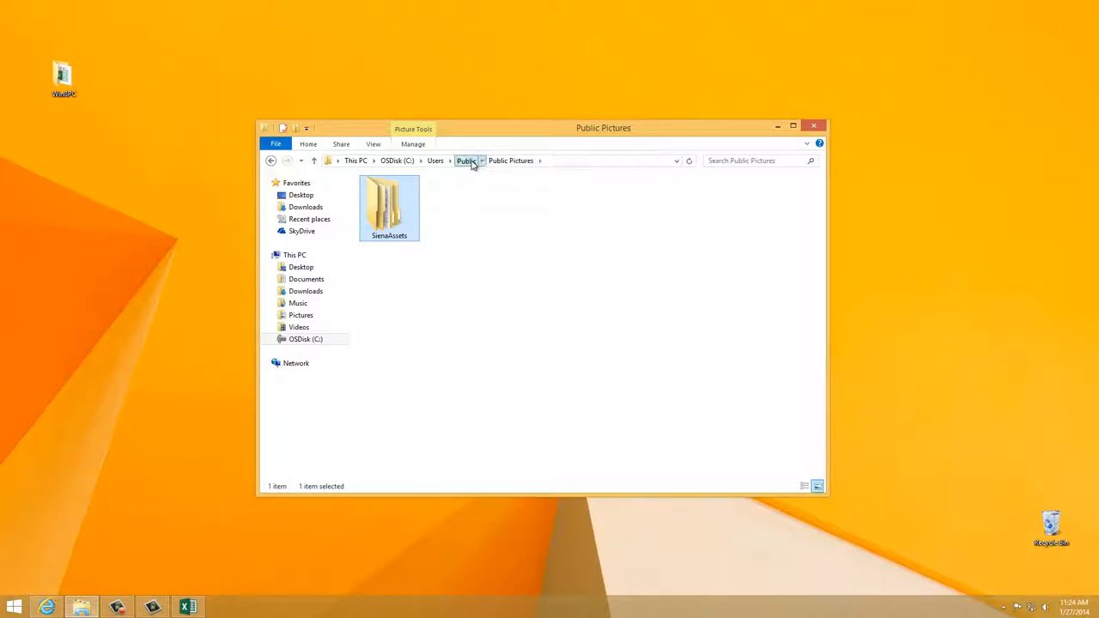
Confirm Public Pictures is already included in the Pictures library and close the Explorer window
click(467, 162)
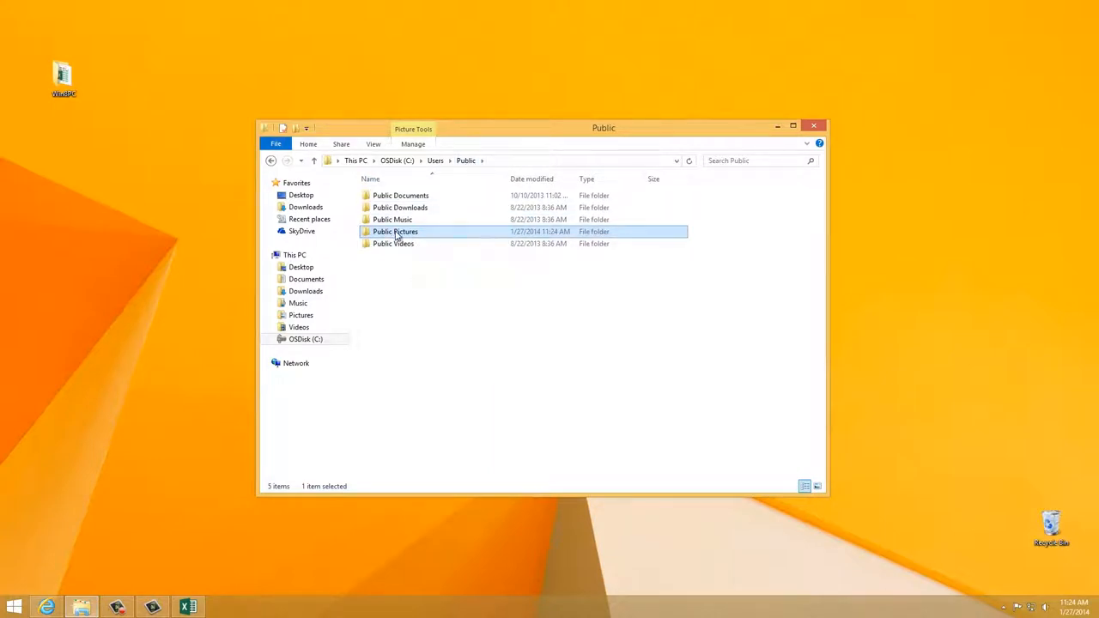
right_click(395, 230)
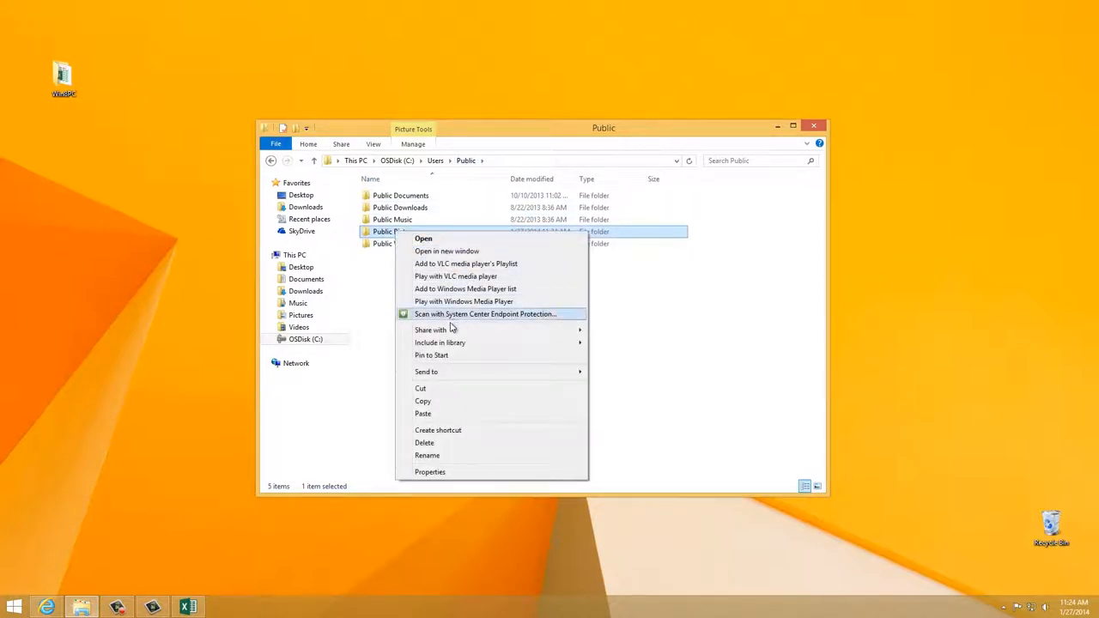
mouse_move(440, 343)
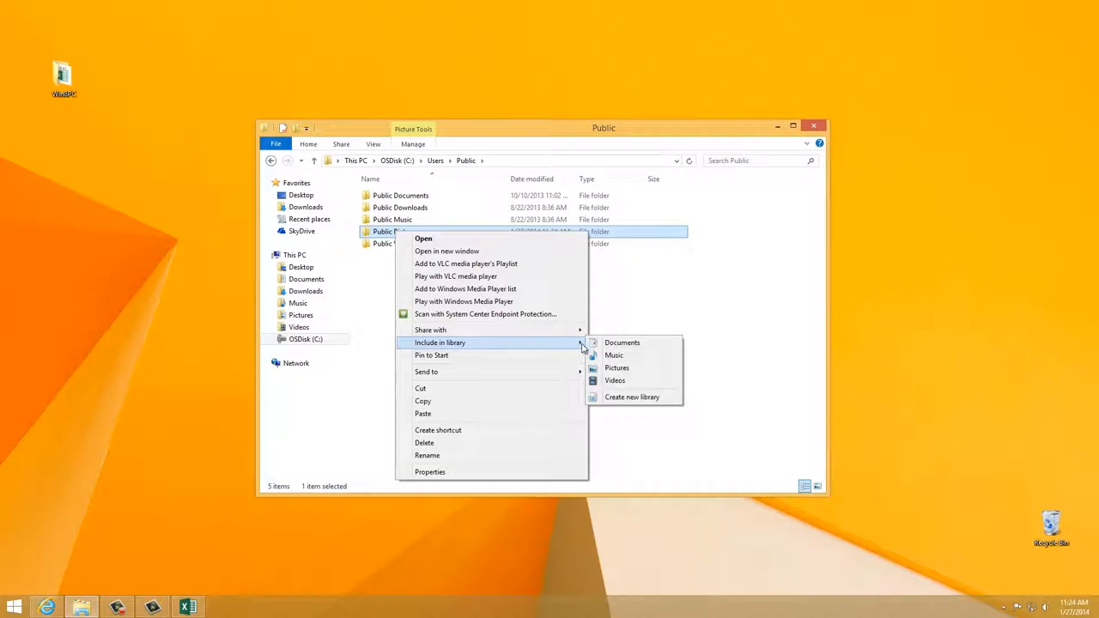
click(616, 368)
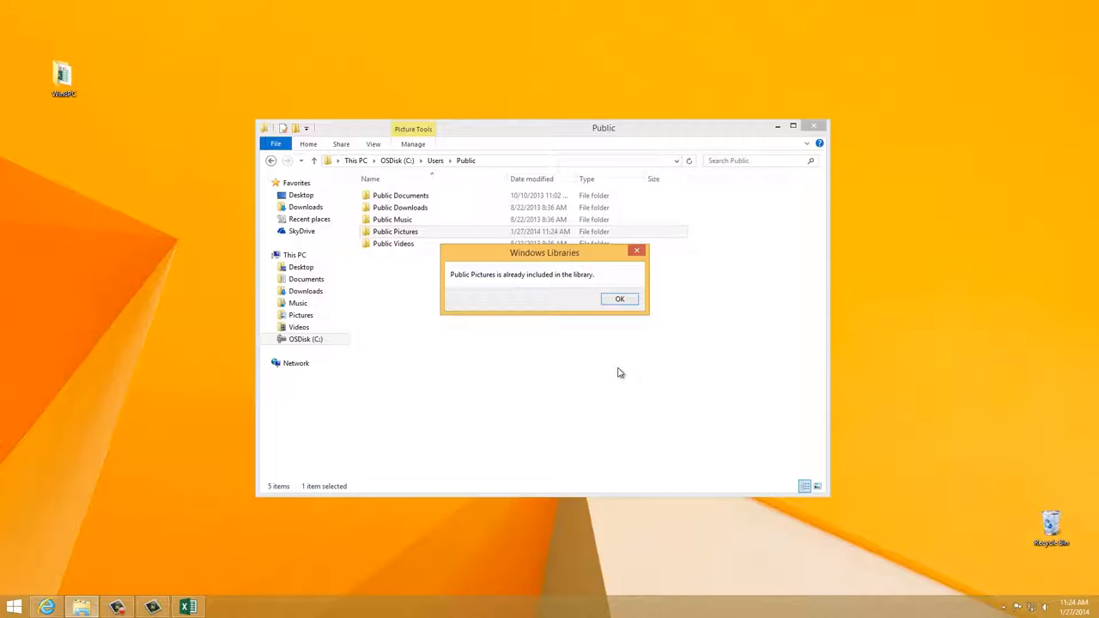
mouse_move(625, 360)
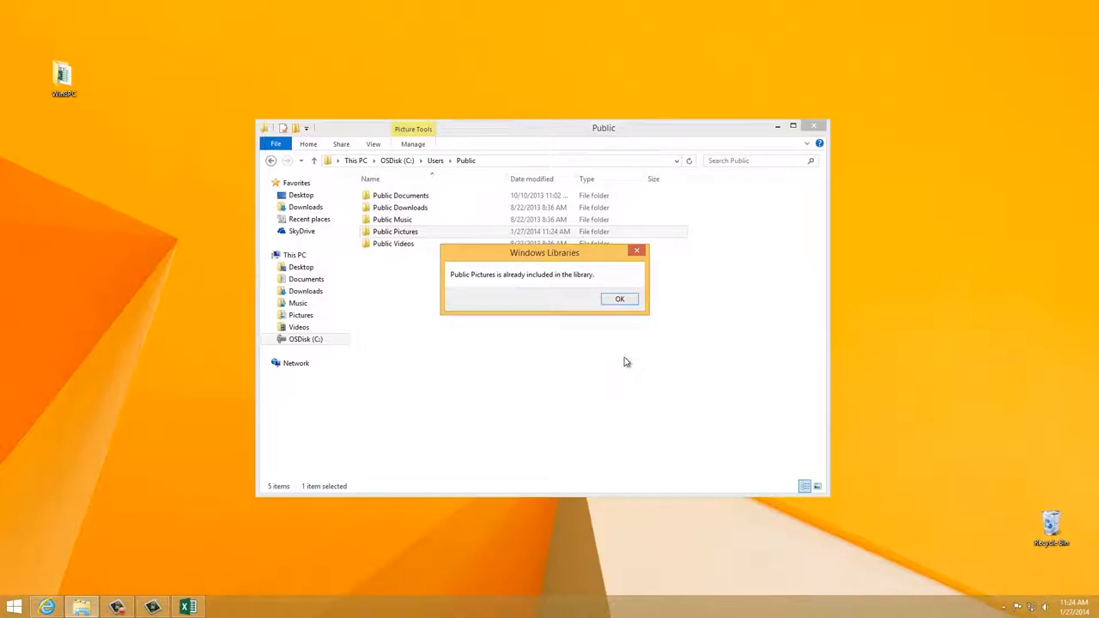
click(618, 298)
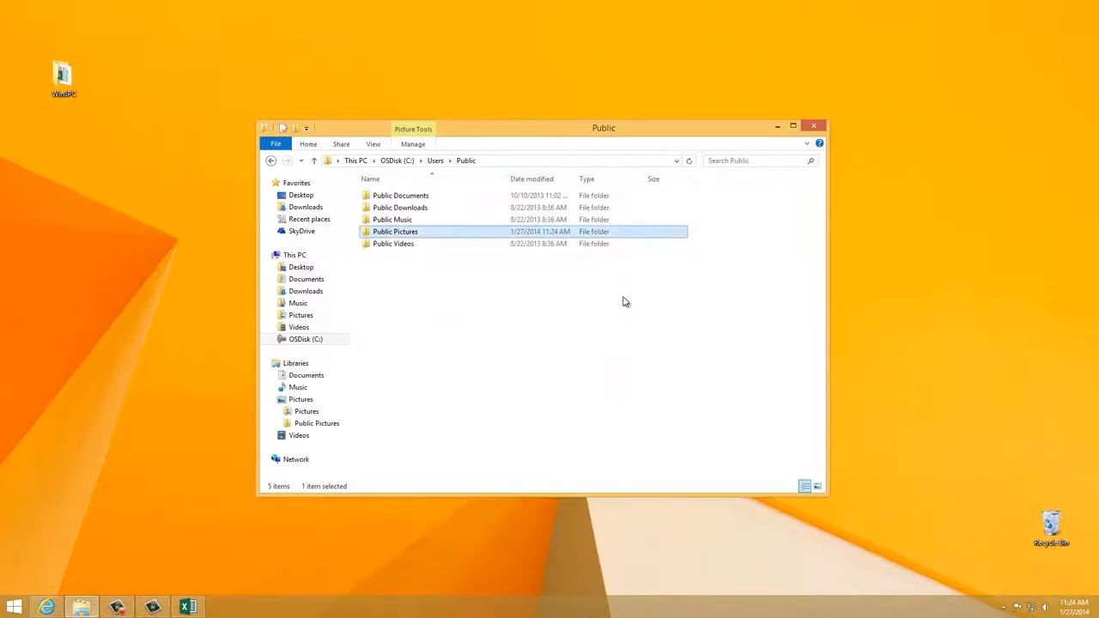
mouse_move(797, 154)
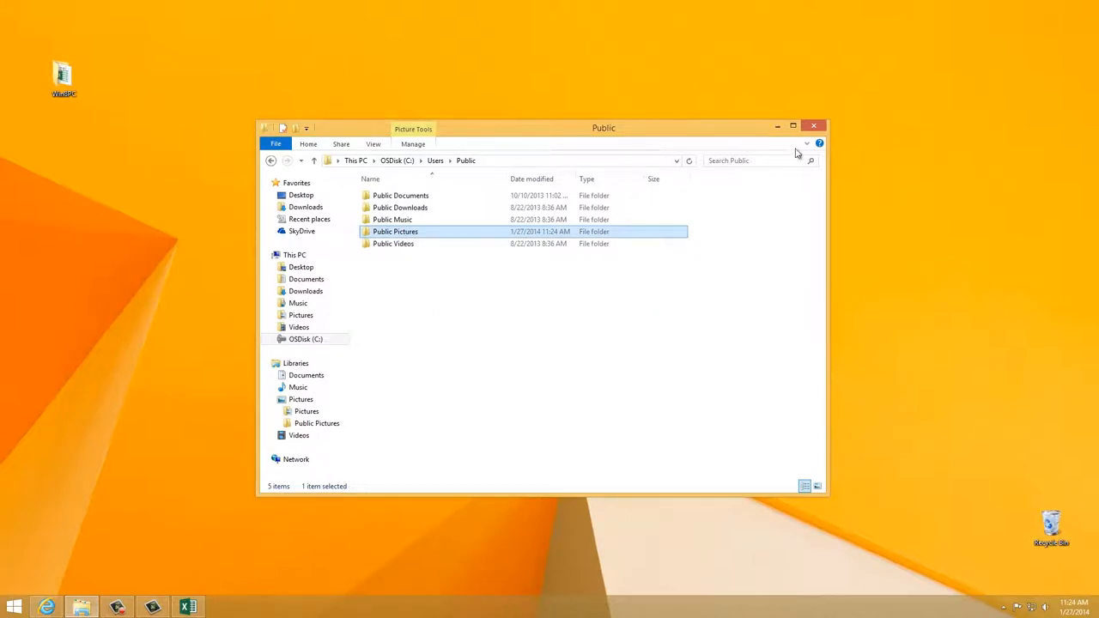
click(814, 127)
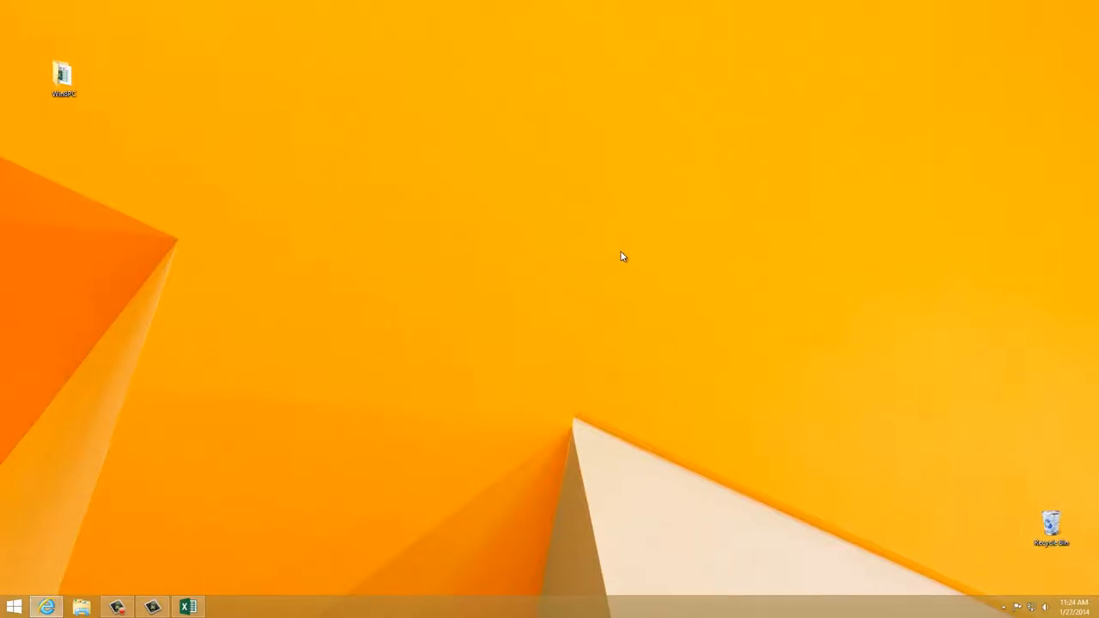
Launch Microsoft Project Siena from Start onto a blank Screen1 and show its File options
click(14, 608)
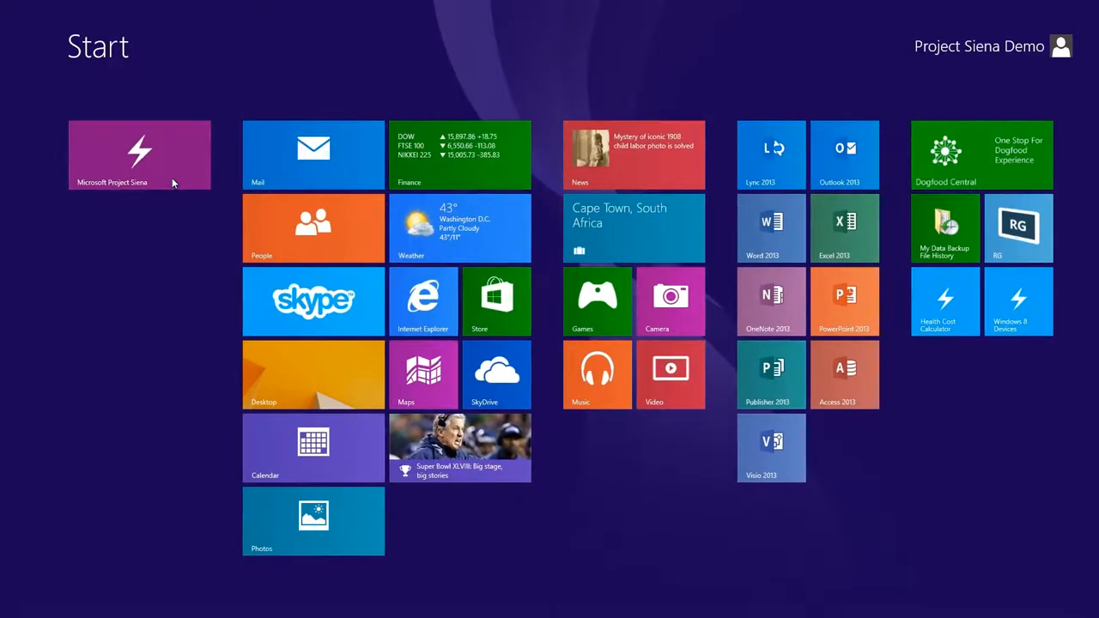
click(139, 154)
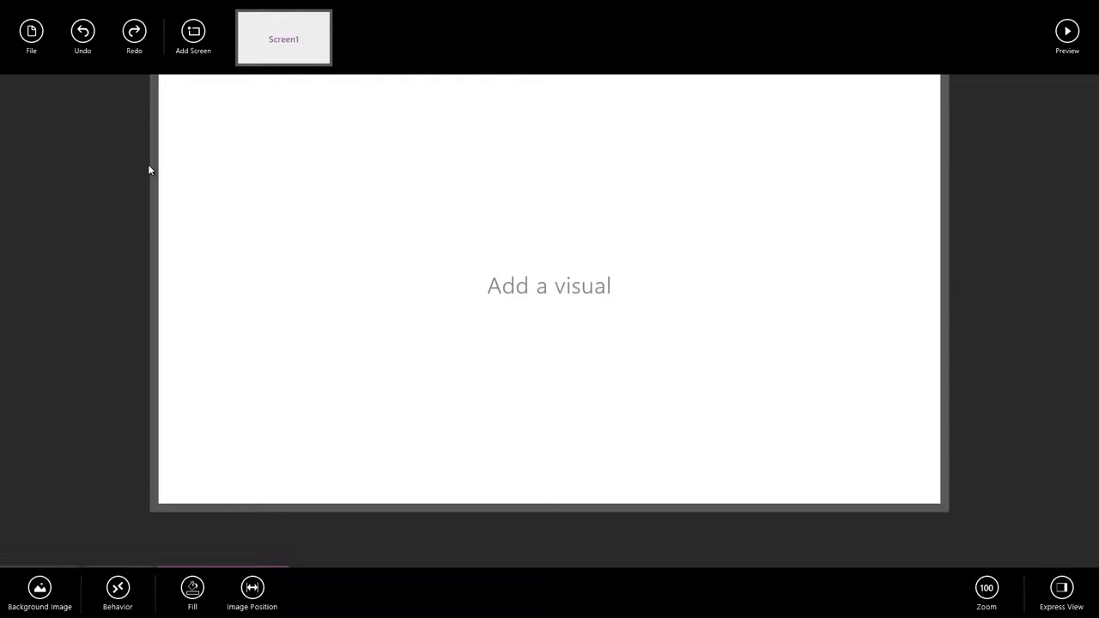
mouse_move(124, 171)
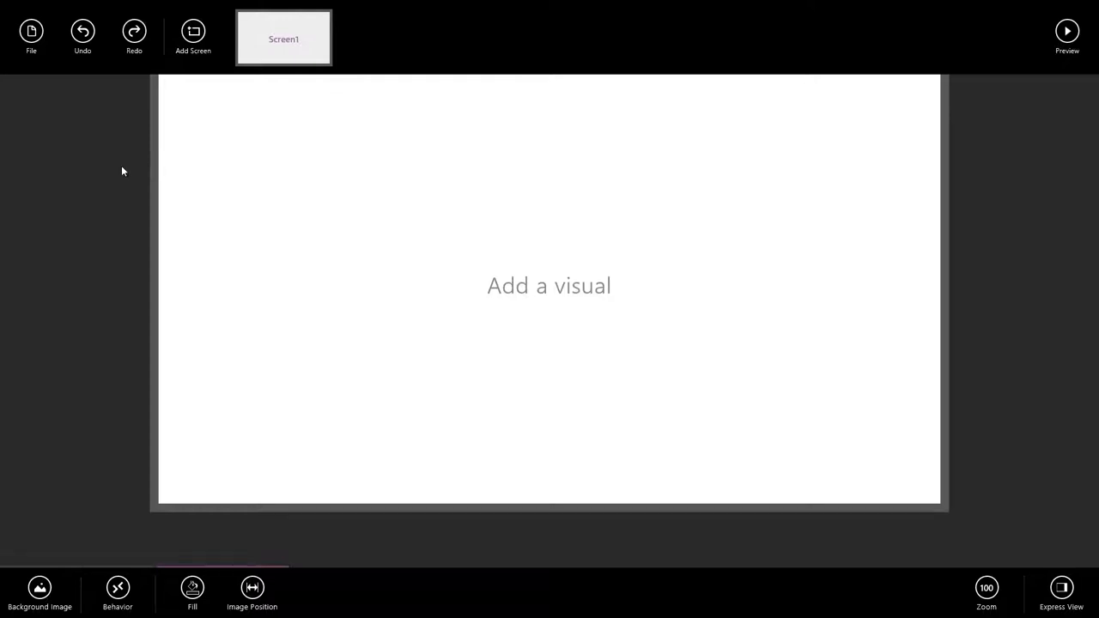
click(31, 34)
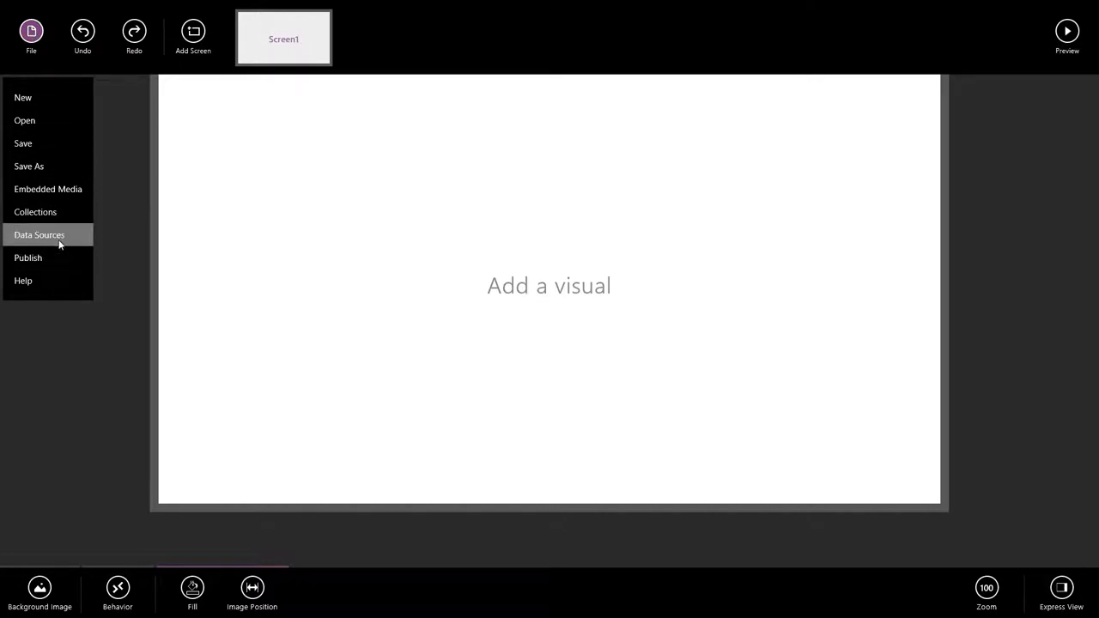
Add an Excel data source from the workbook with both the OEM and Devices tables ticked
click(39, 234)
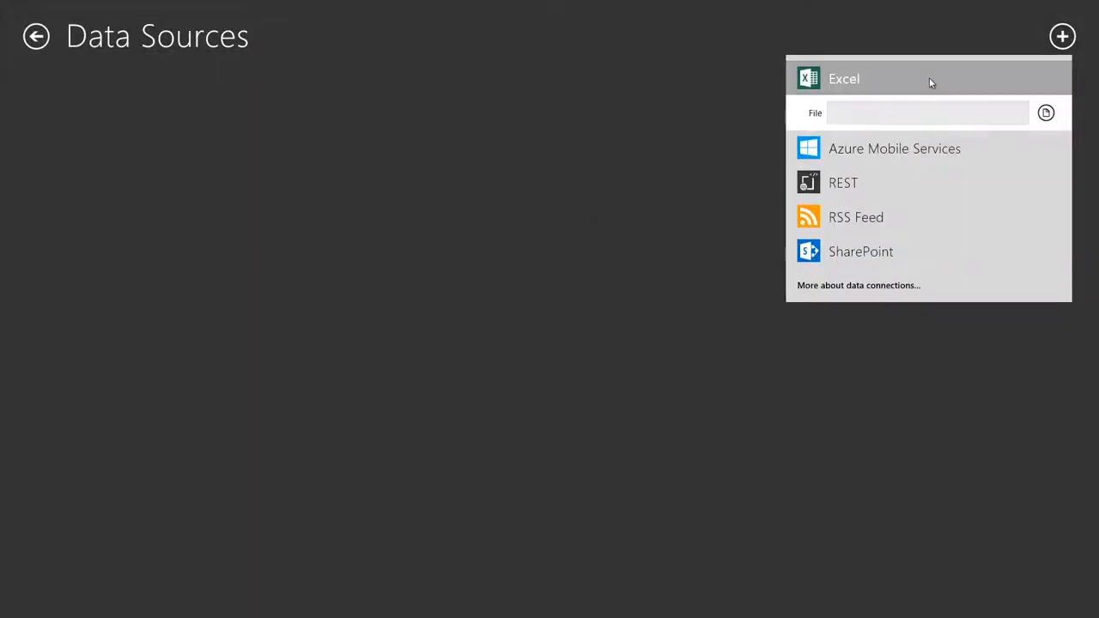
click(1046, 114)
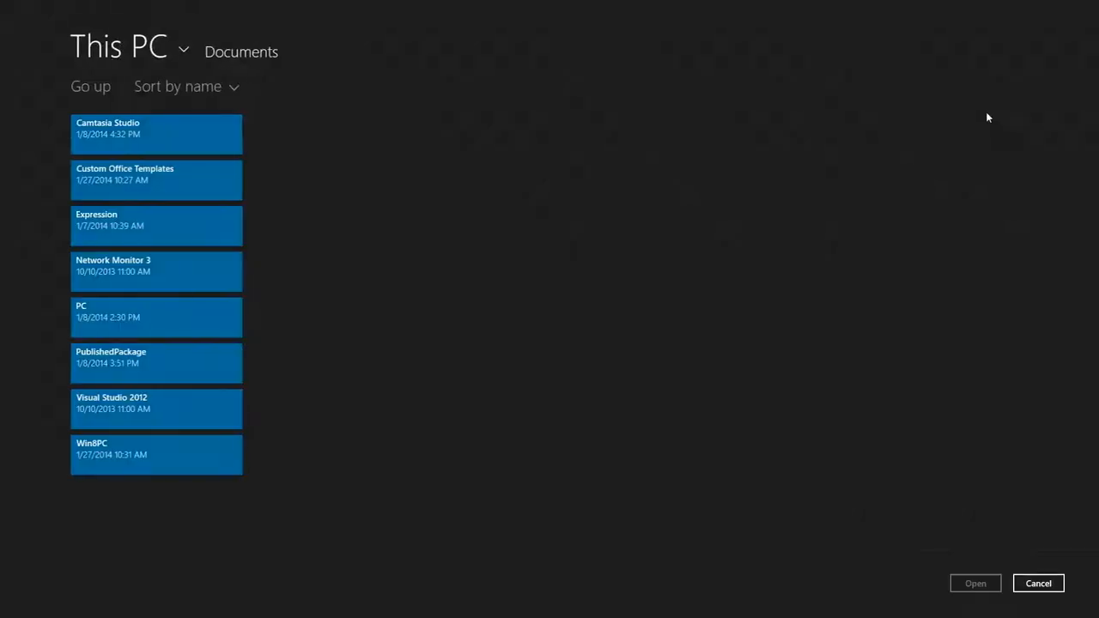
click(1037, 584)
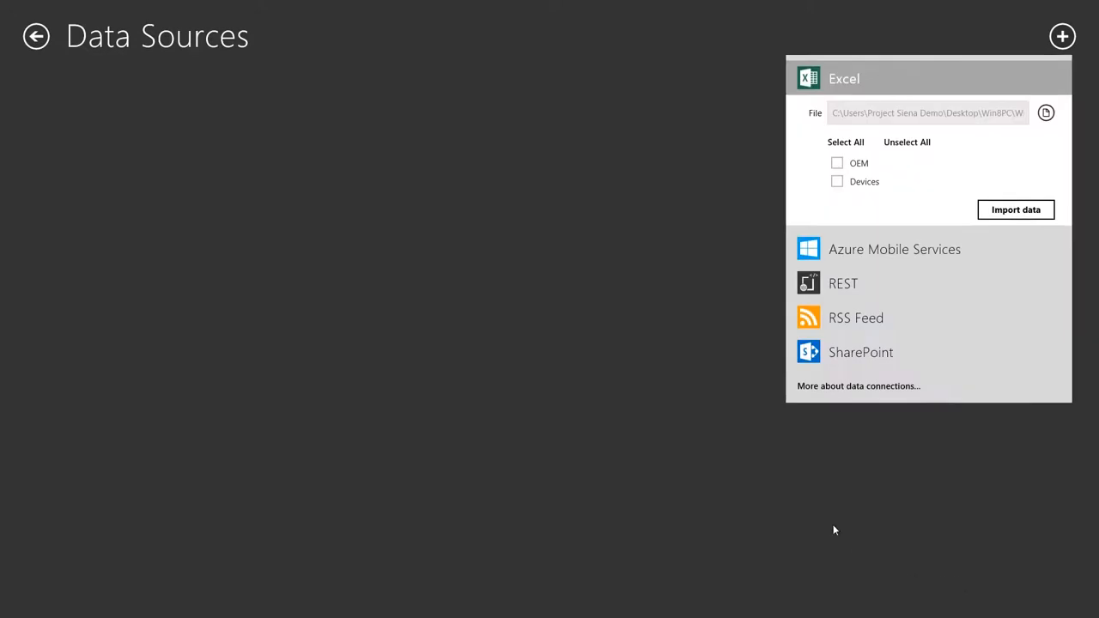
mouse_move(857, 179)
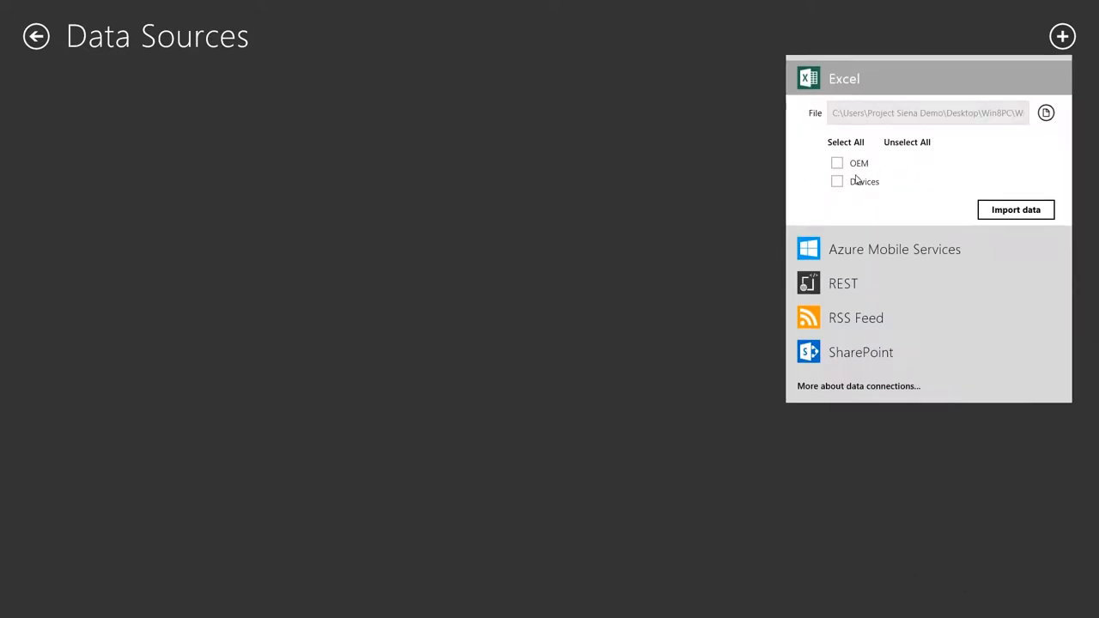
click(845, 140)
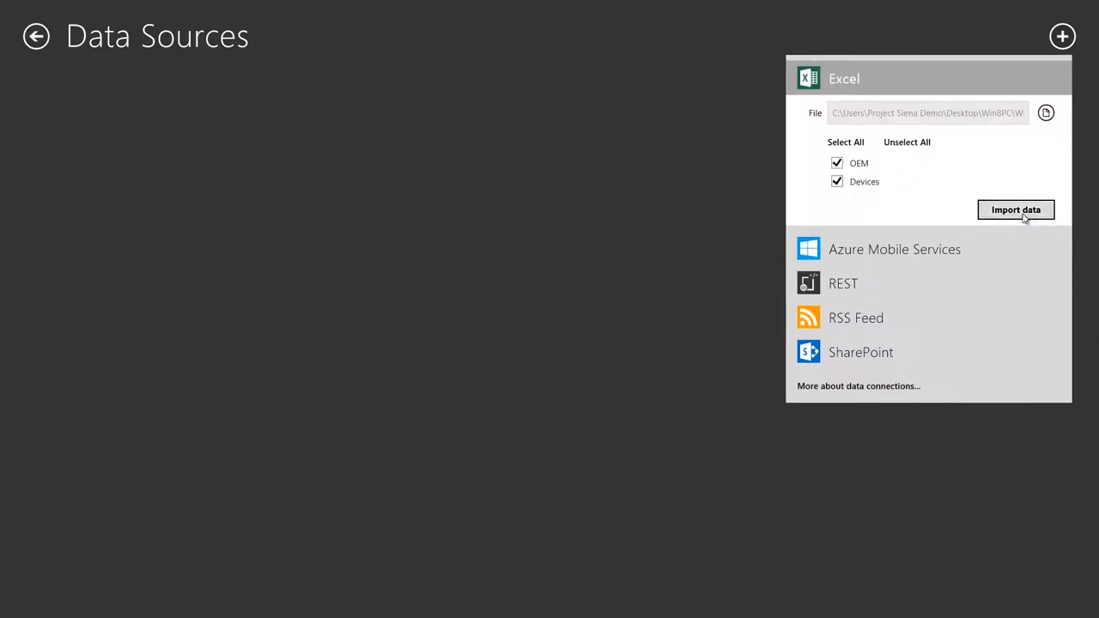
Import the tables, check the Devices rows and pictures, and return to the blank Screen1
click(1017, 209)
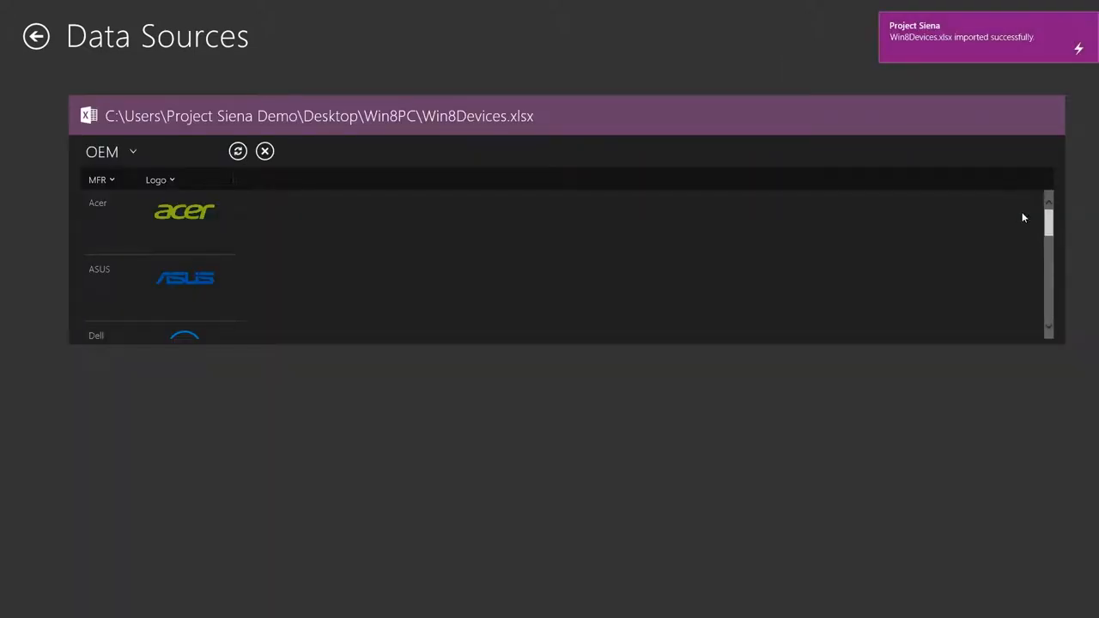
click(110, 151)
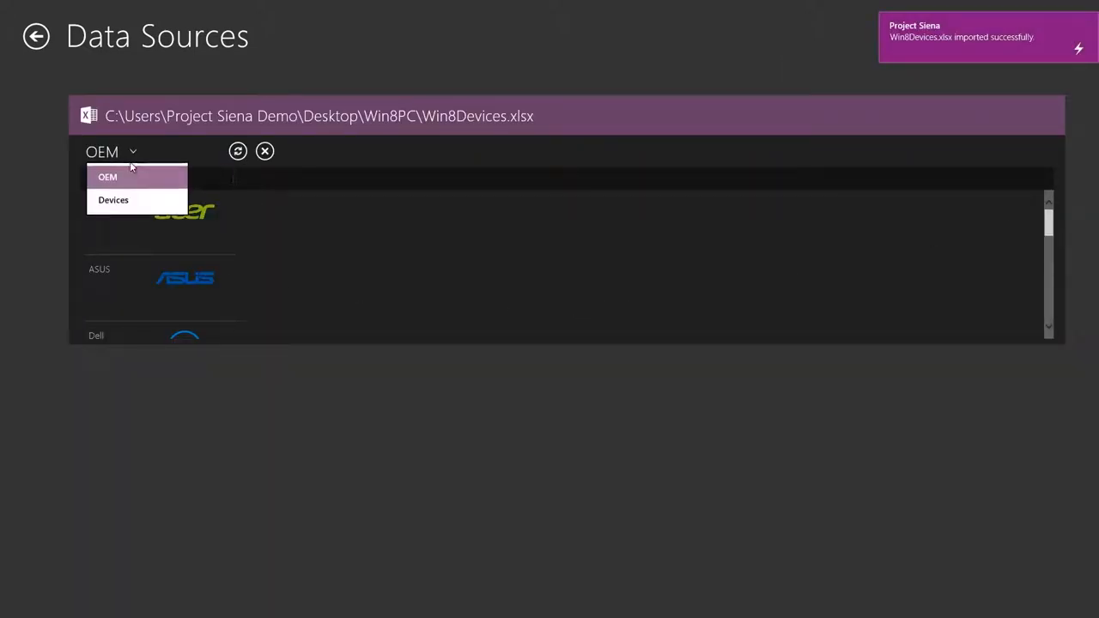
click(113, 200)
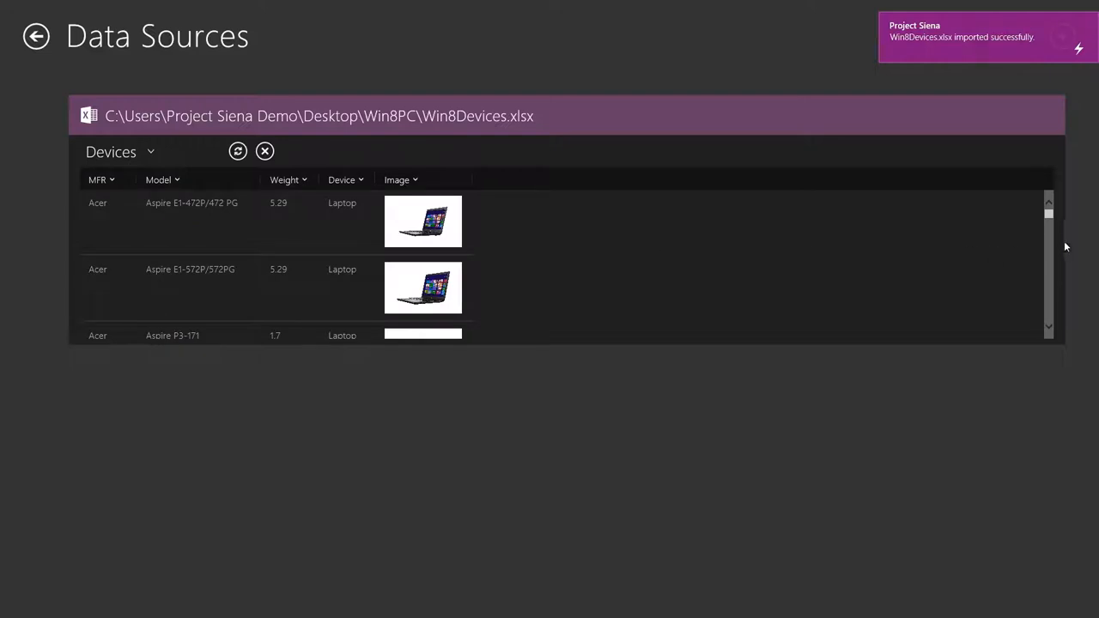
scroll(down, 3)
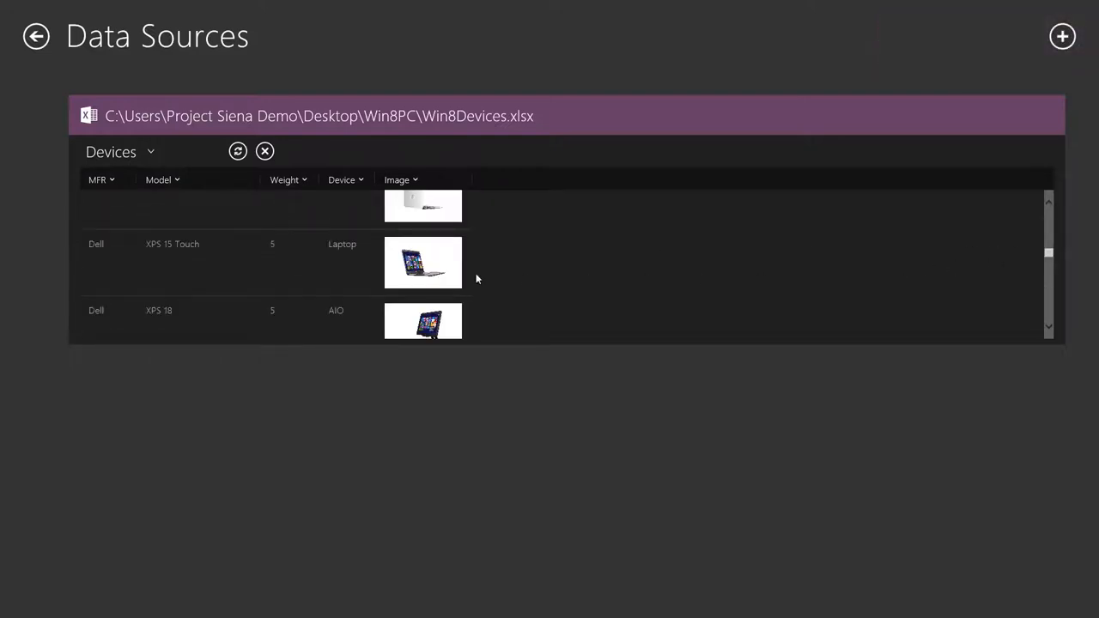
mouse_move(400, 271)
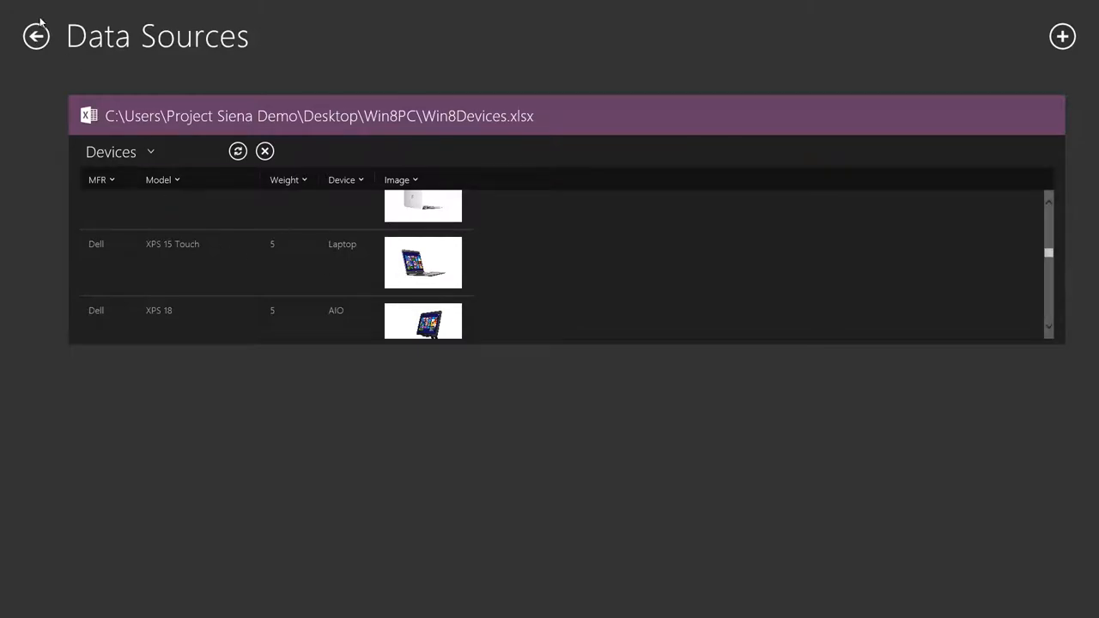
click(36, 35)
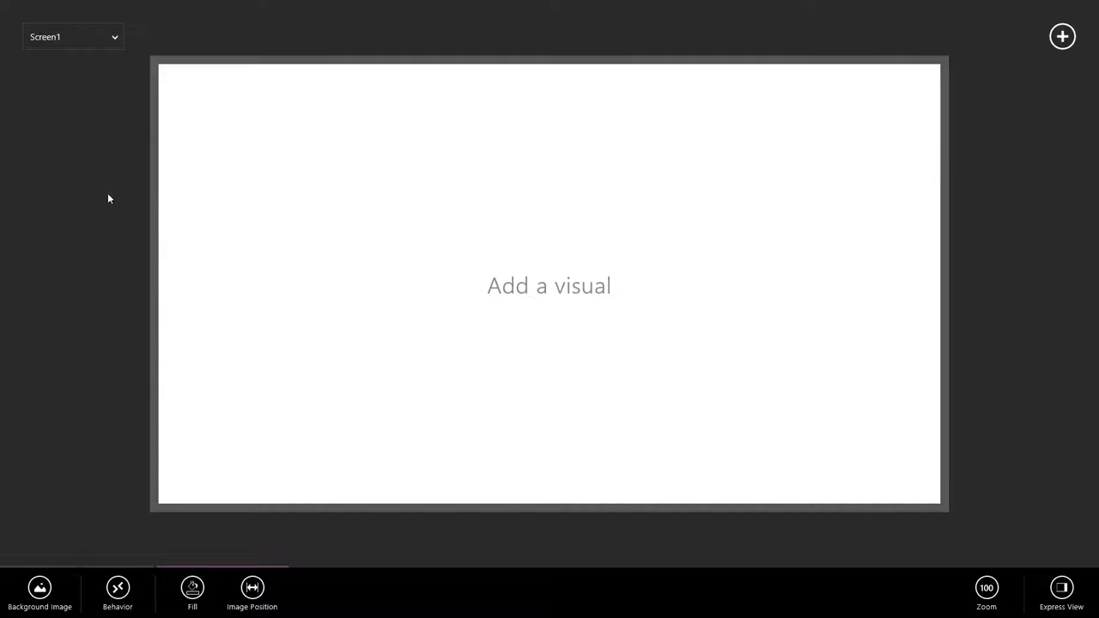
Show the gallery visual types available to insert on Screen1
click(1061, 36)
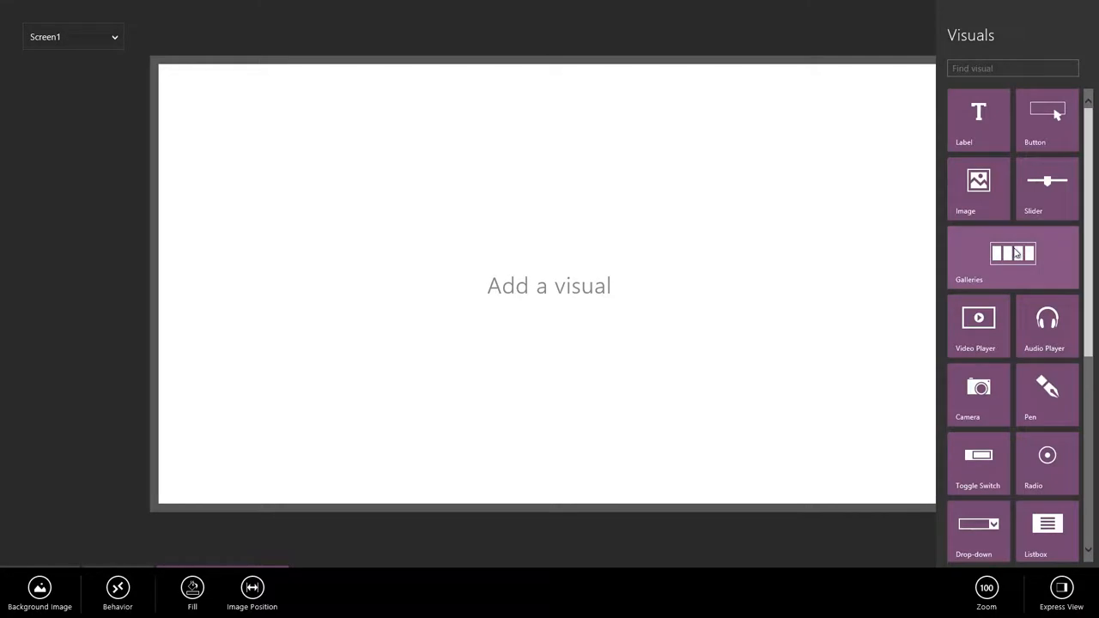
click(1013, 258)
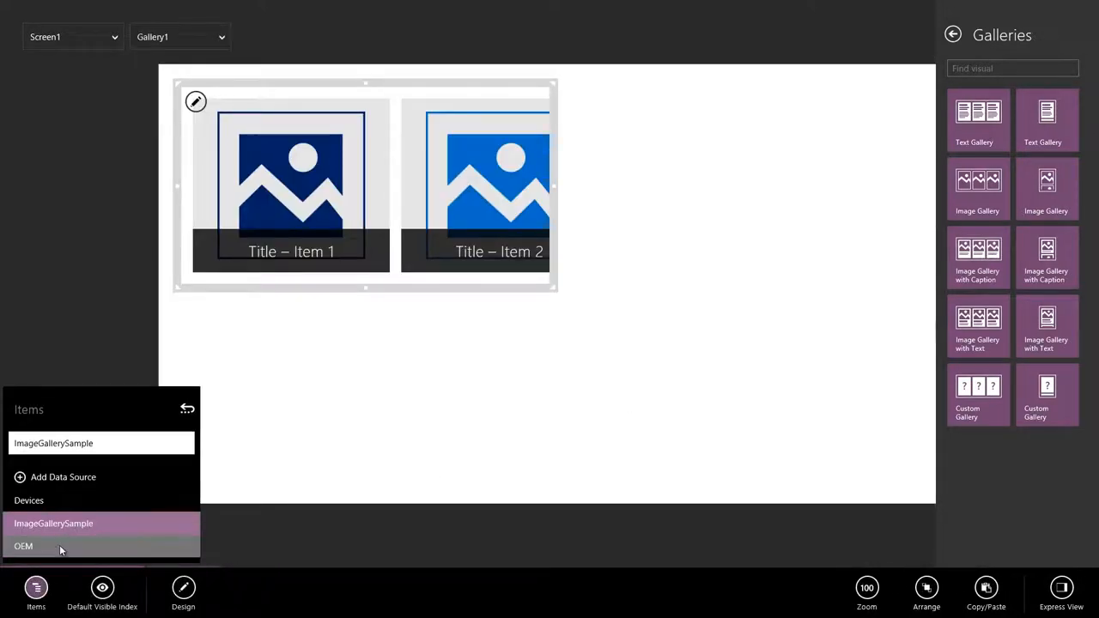
mouse_move(70, 509)
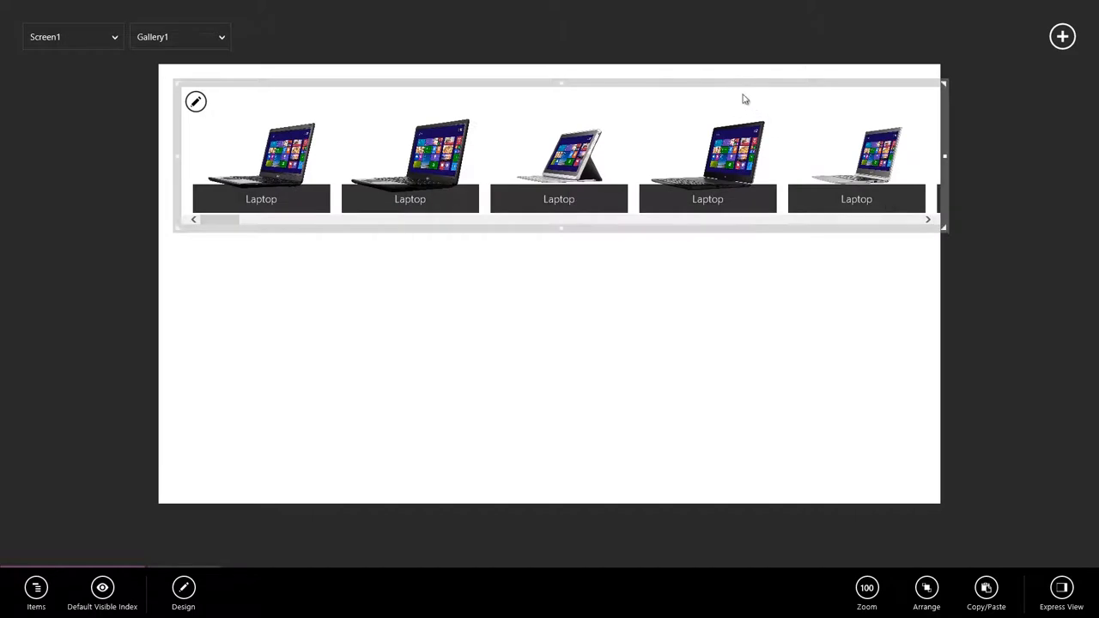
Drag the Devices image gallery from the top of the canvas down to mid-screen
drag(559, 154, 559, 258)
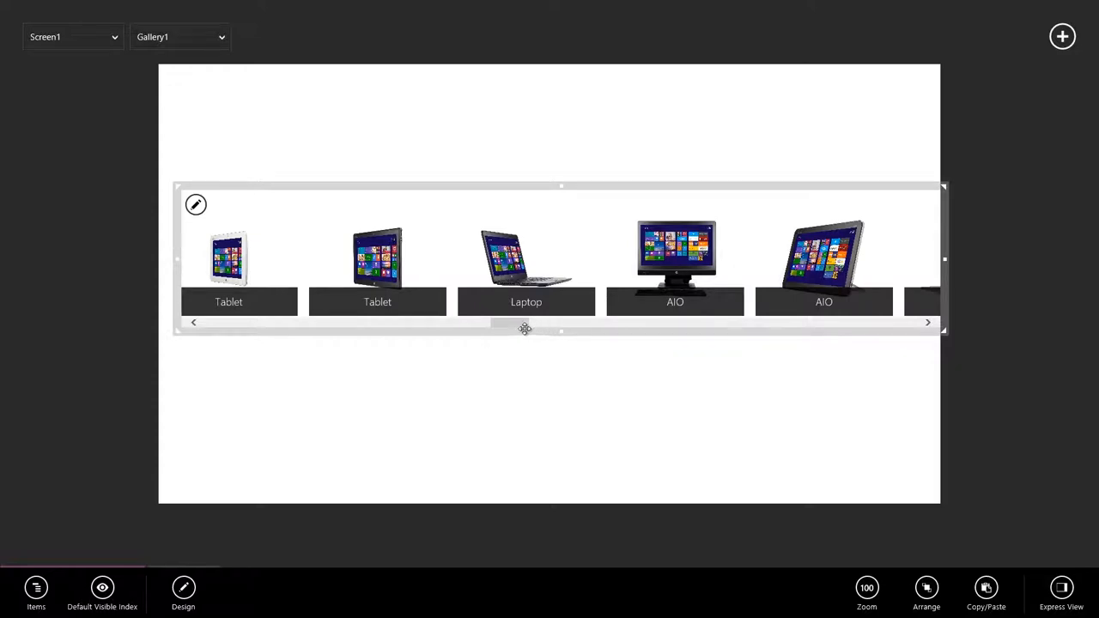
mouse_move(512, 329)
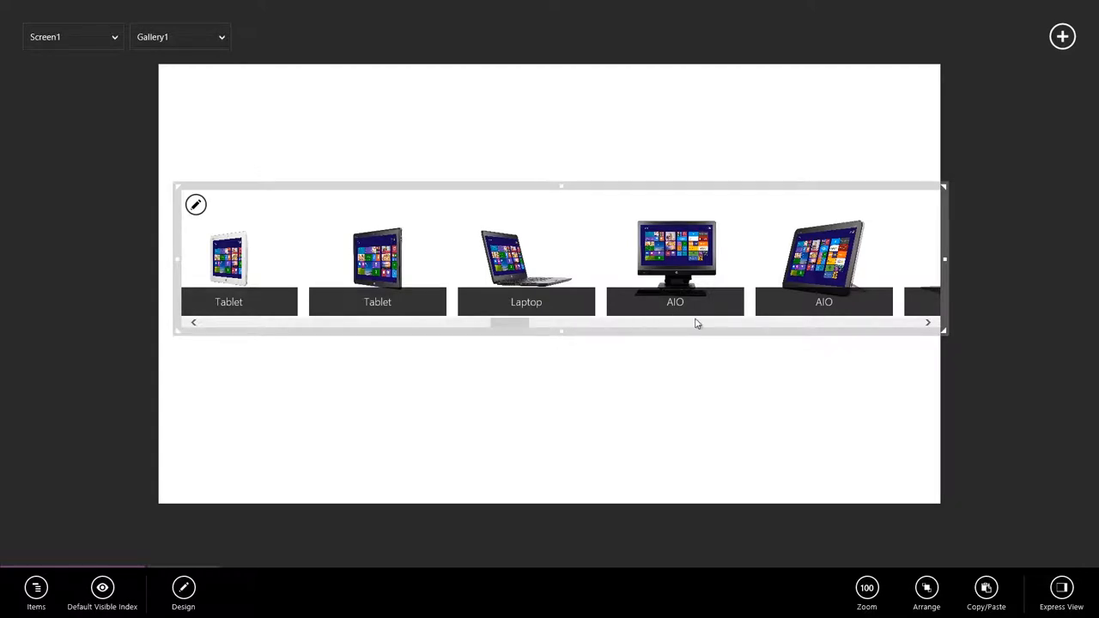
mouse_move(669, 306)
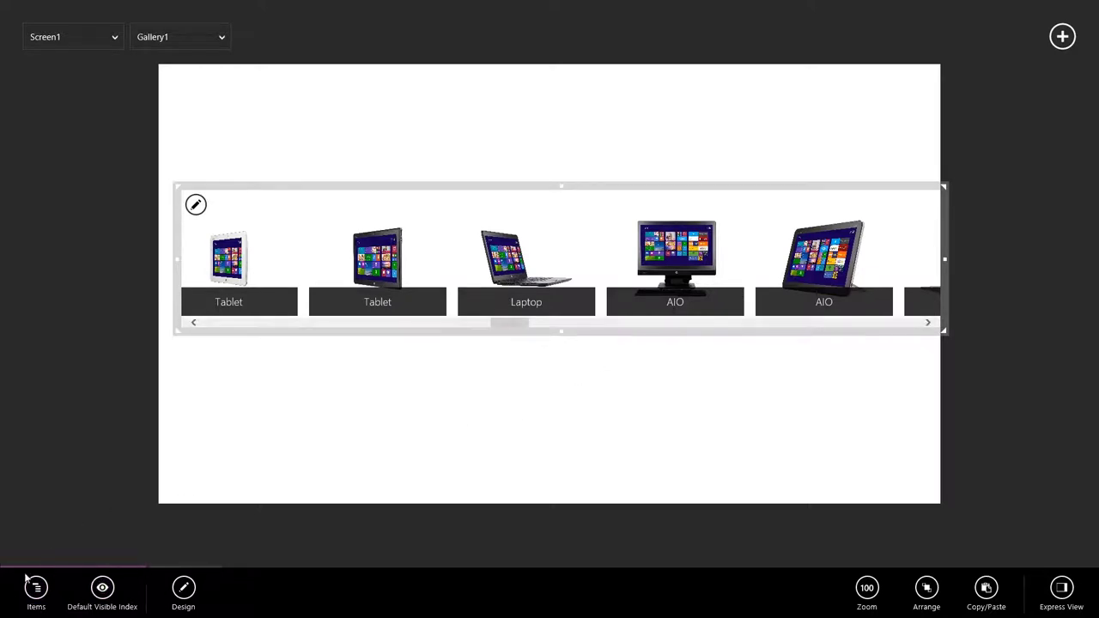
click(182, 587)
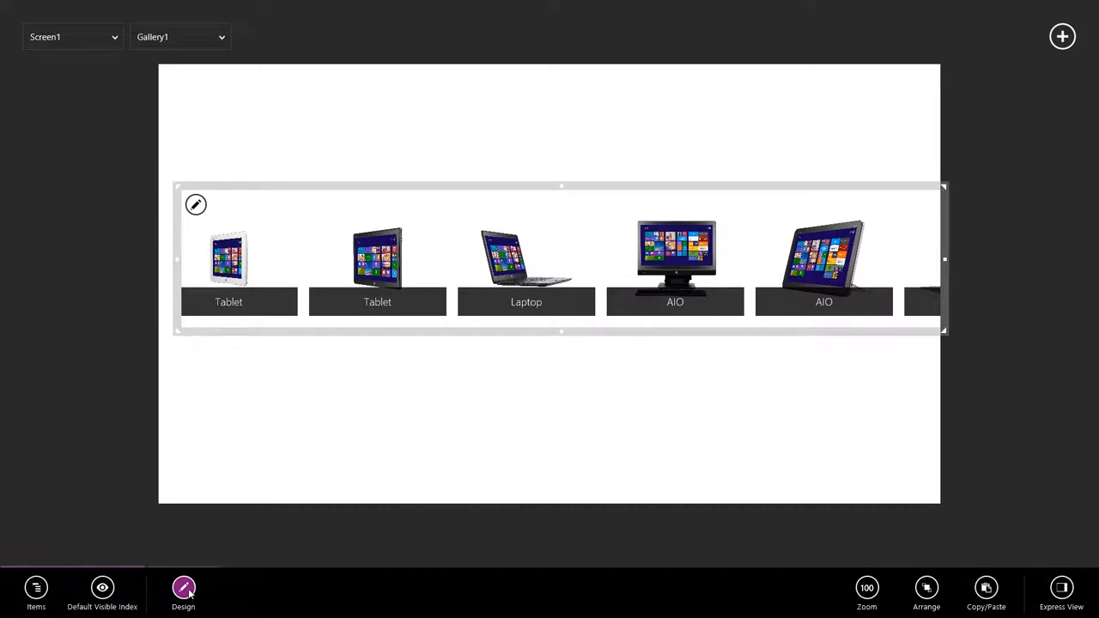
Set Gallery1 Items to Filter(Devices, Device = "Laptop") so only laptop pictures show
click(36, 587)
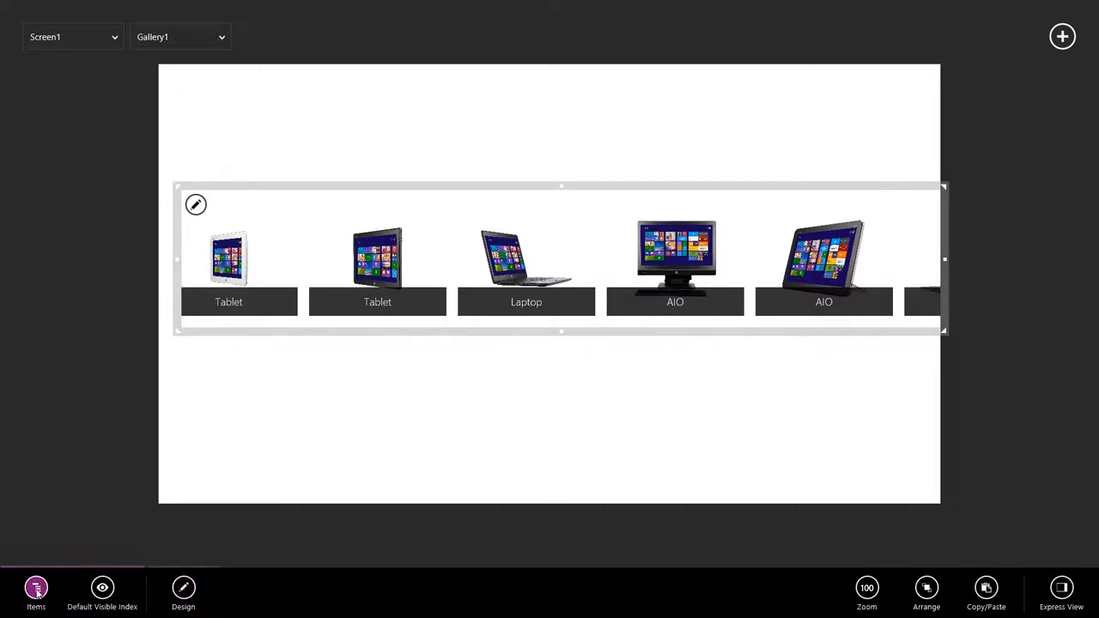
click(36, 592)
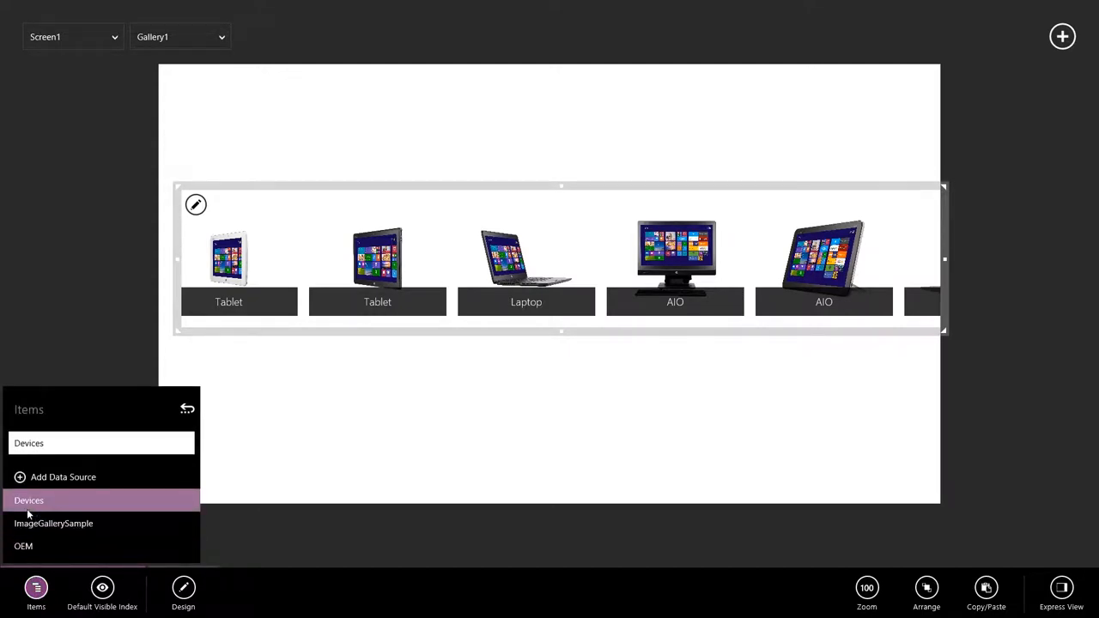
mouse_move(61, 477)
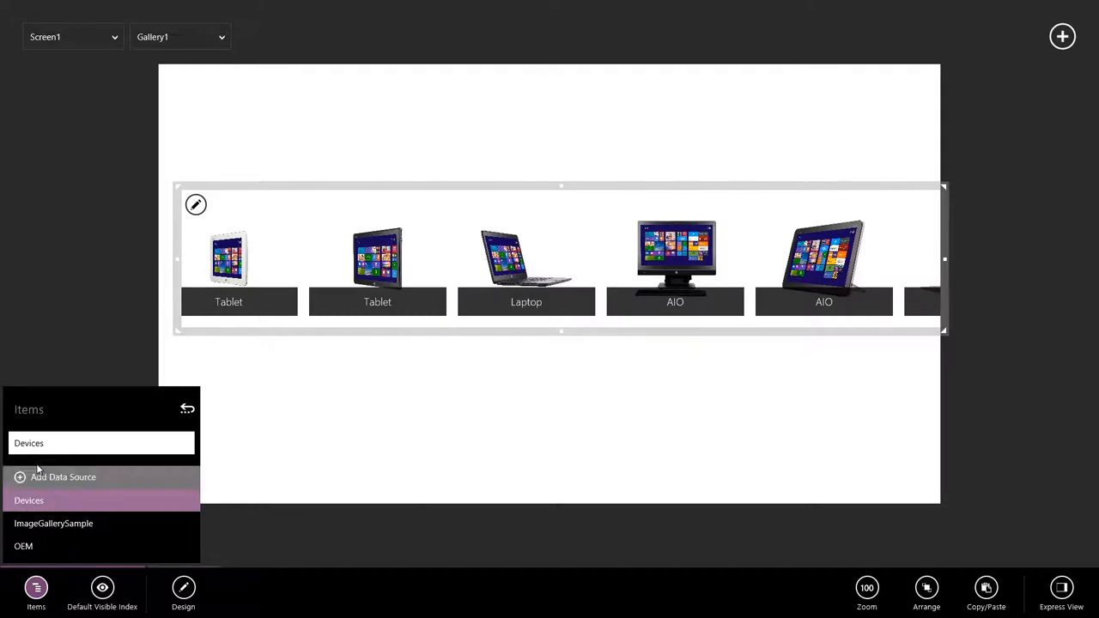
click(101, 443)
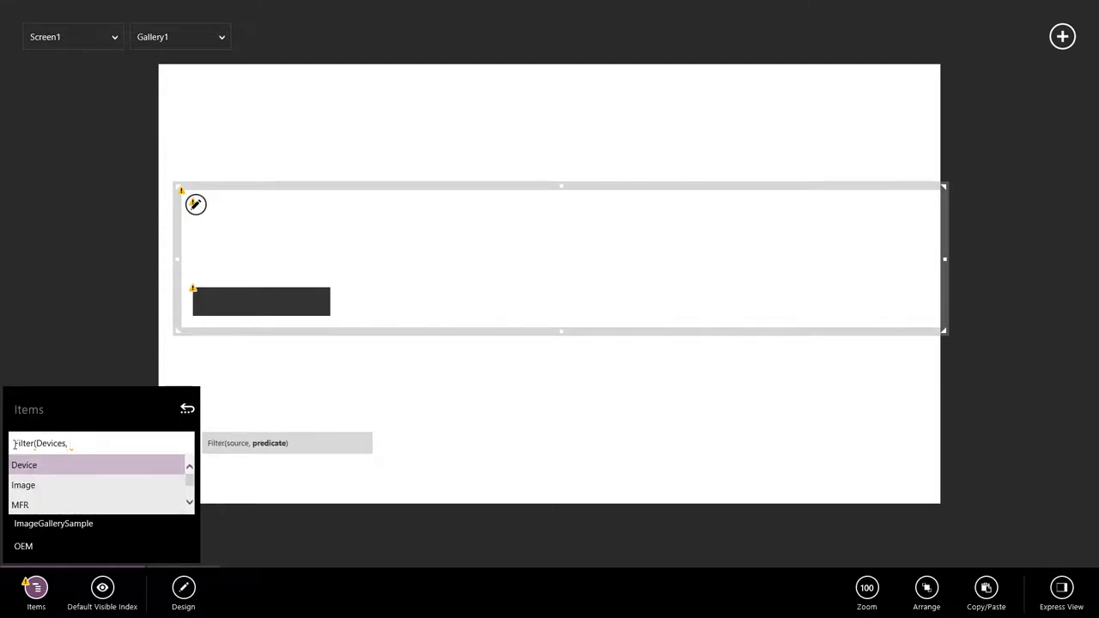
text(Device)
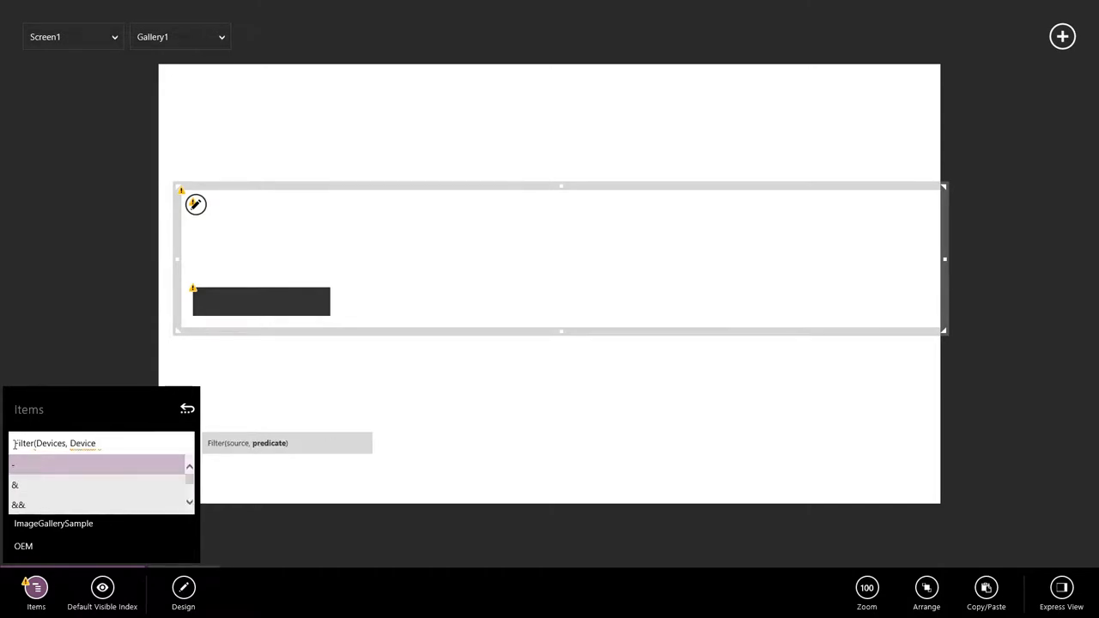
text(= Dev)
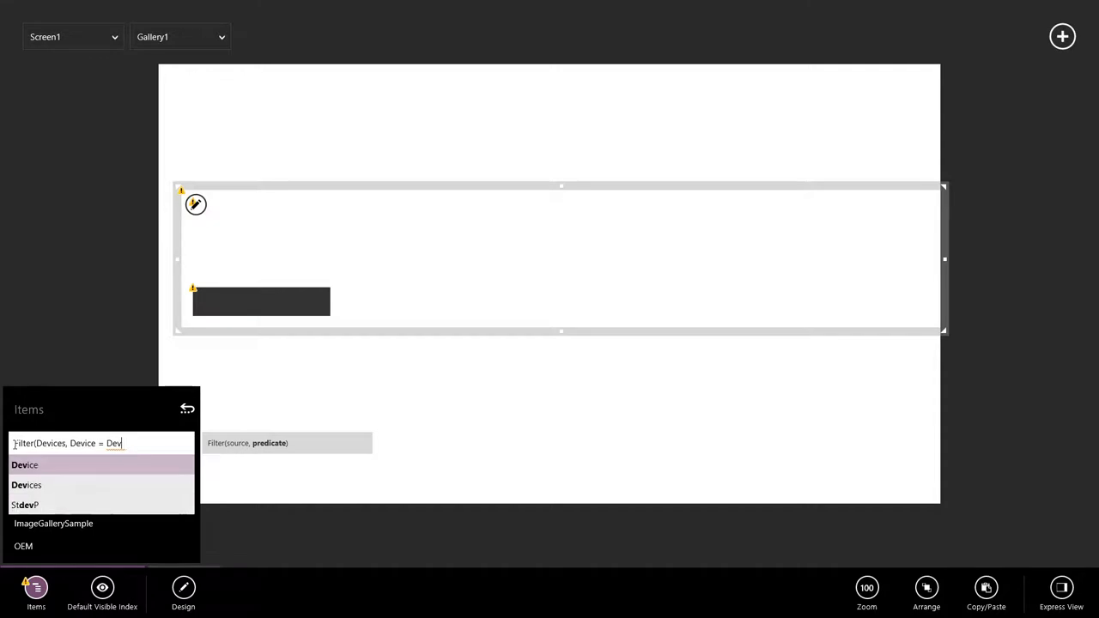
text("Laptop)
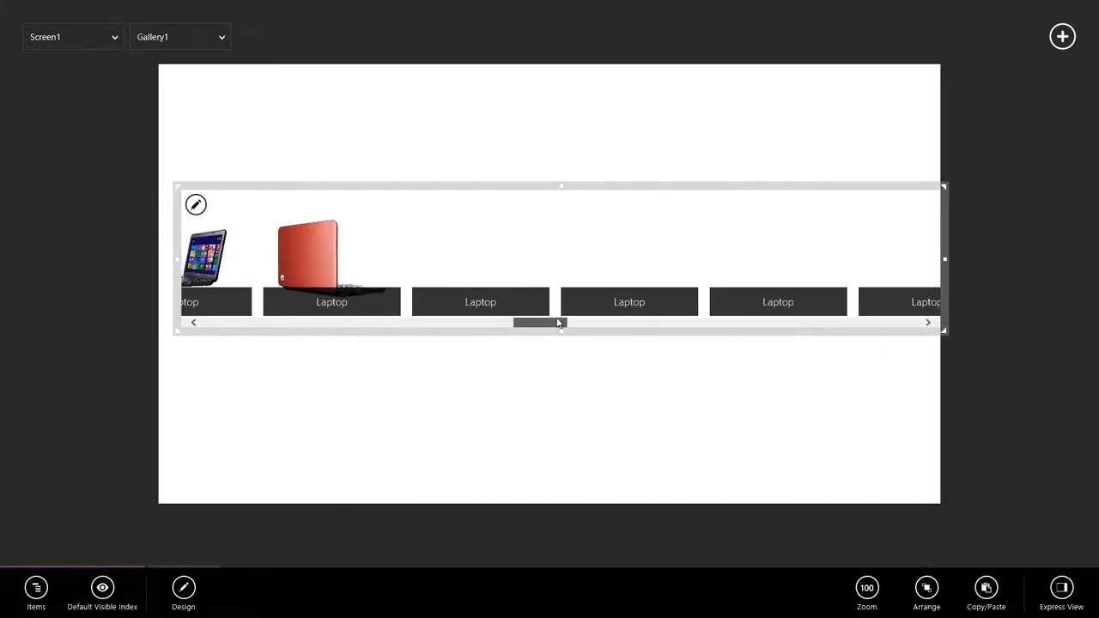
Widen the gallery across the screen and change its filter to AIO devices
drag(558, 323, 687, 323)
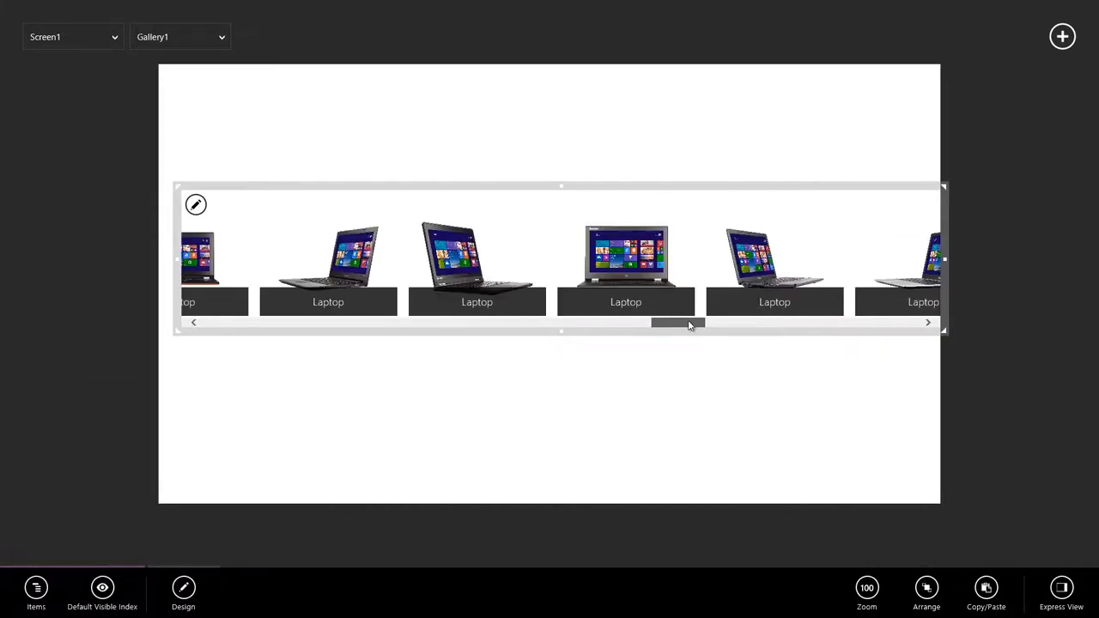
click(34, 593)
text(Filter(Devices, Device = "AIO"))
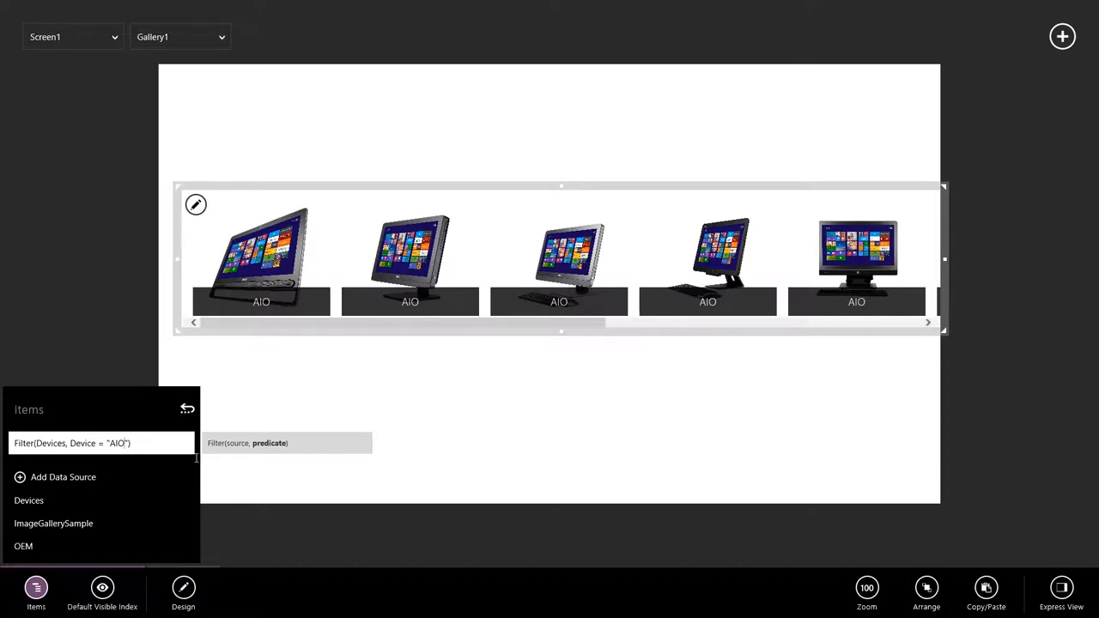
mouse_move(210, 433)
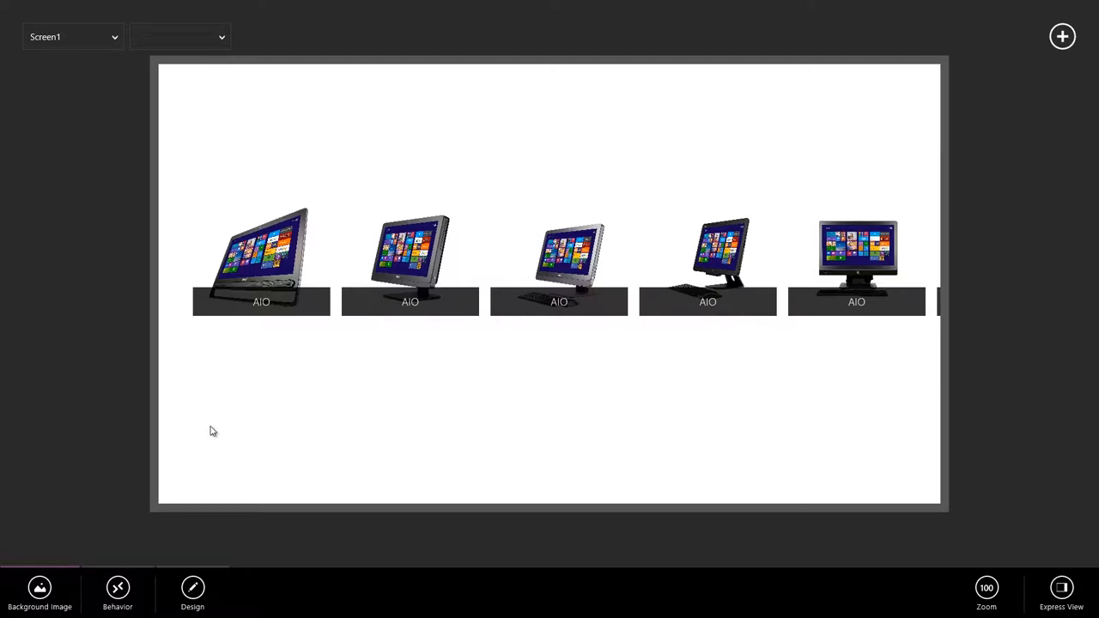
mouse_move(314, 409)
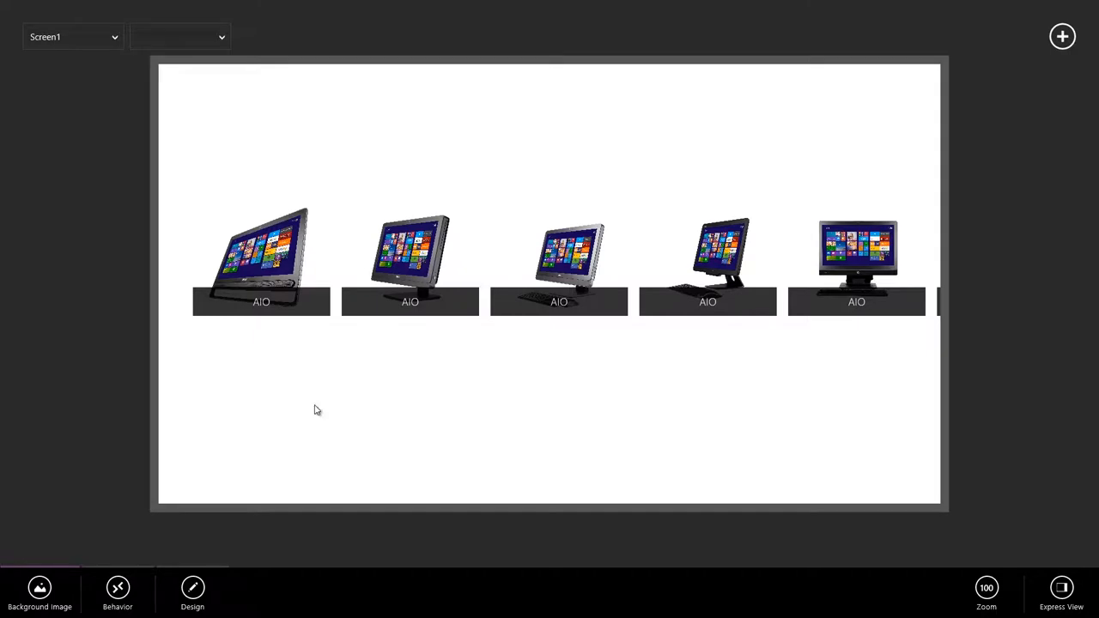
Insert a vertical Image Gallery bound to the OEM Logo column
click(1061, 36)
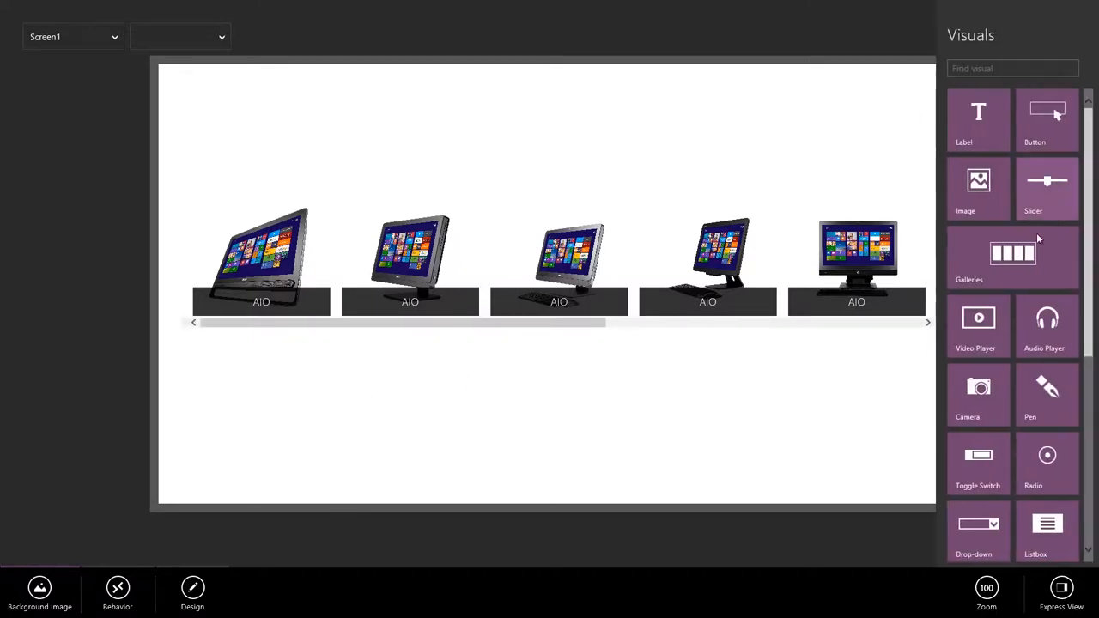
click(1013, 258)
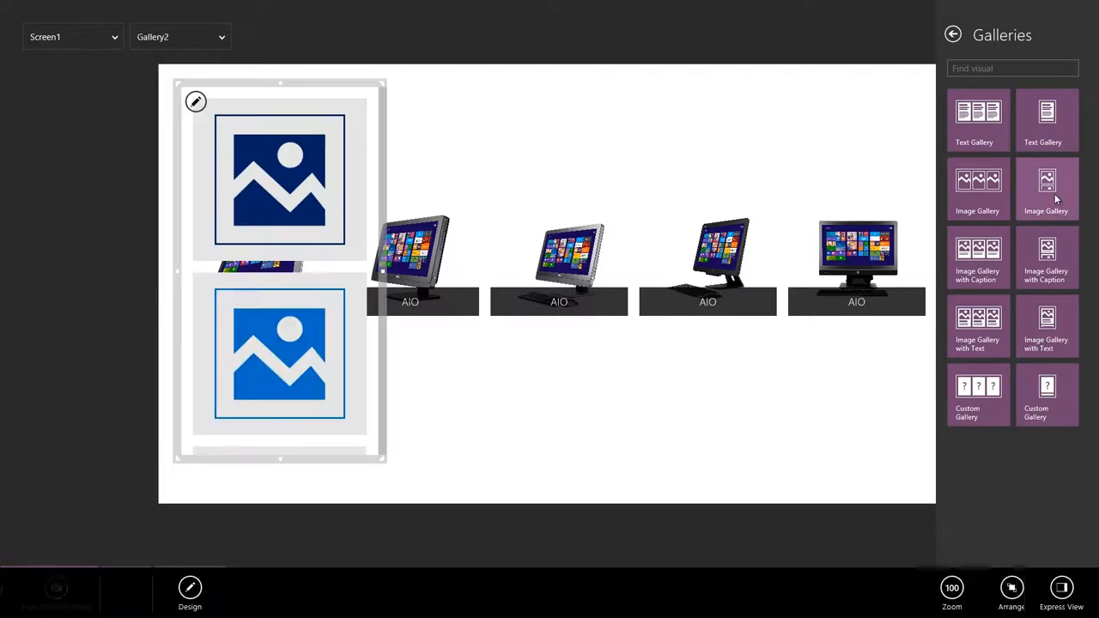
click(36, 587)
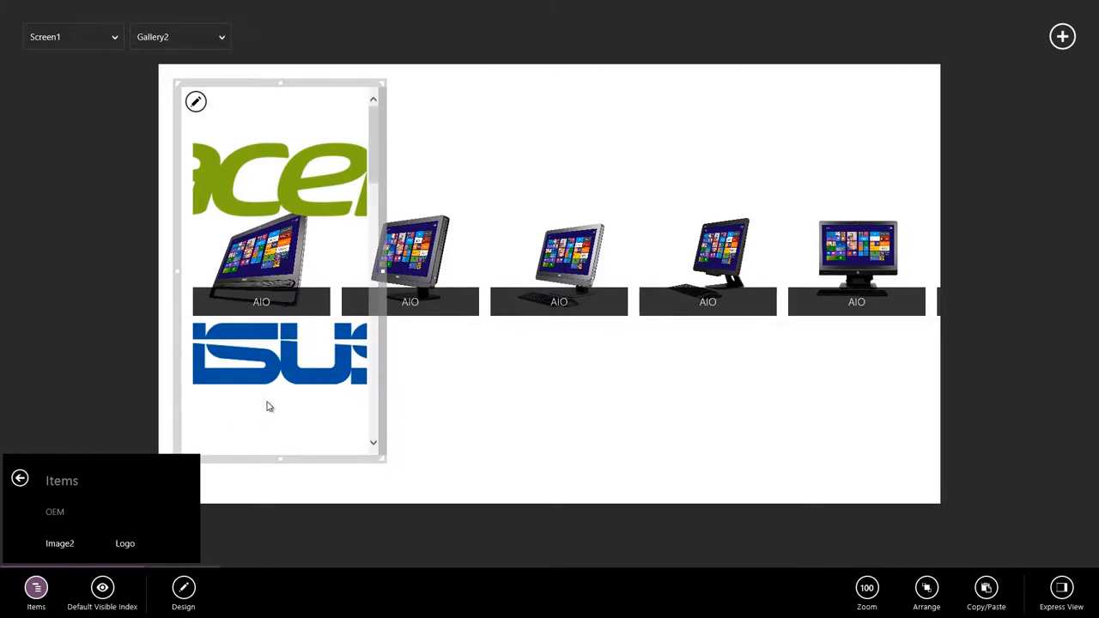
mouse_move(183, 588)
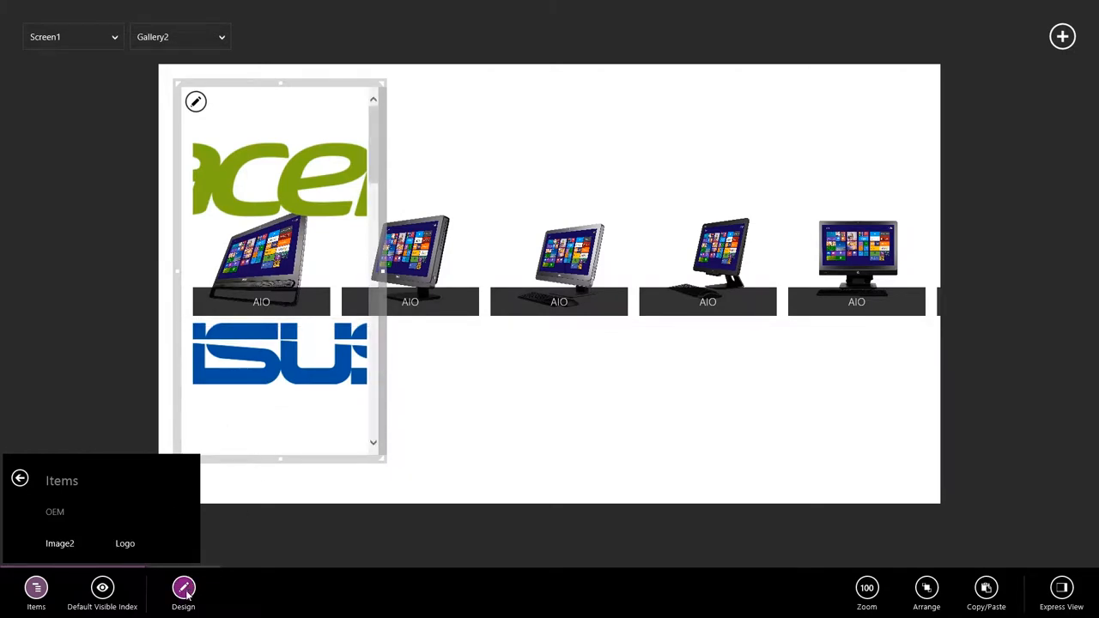
click(182, 593)
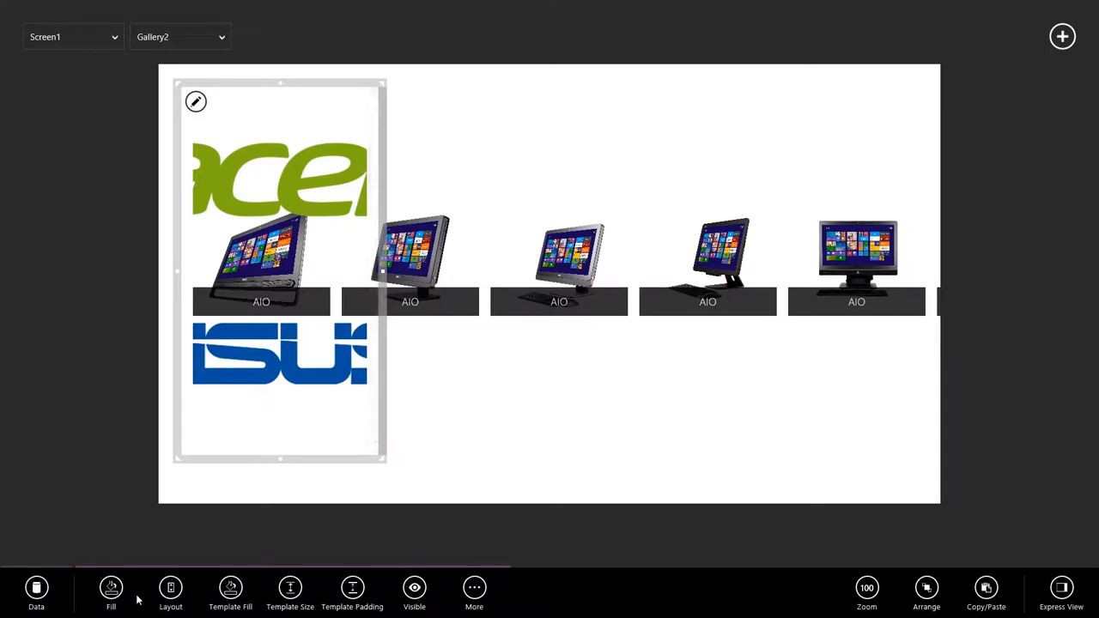
Set the template logo image's ImagePosition to Fit so each logo shows whole
click(311, 148)
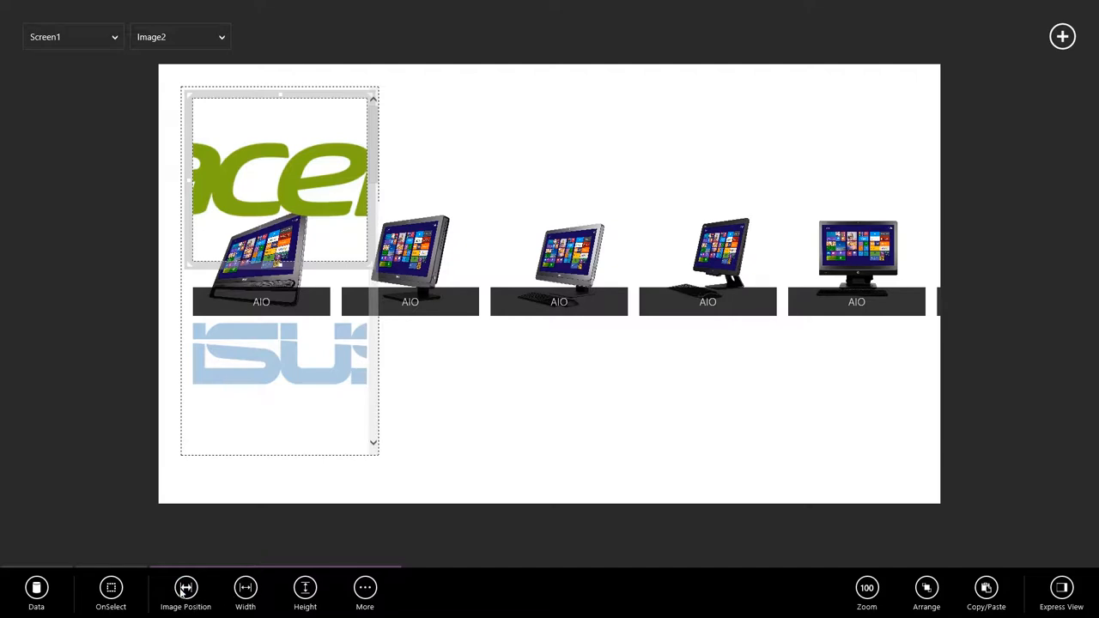
click(185, 592)
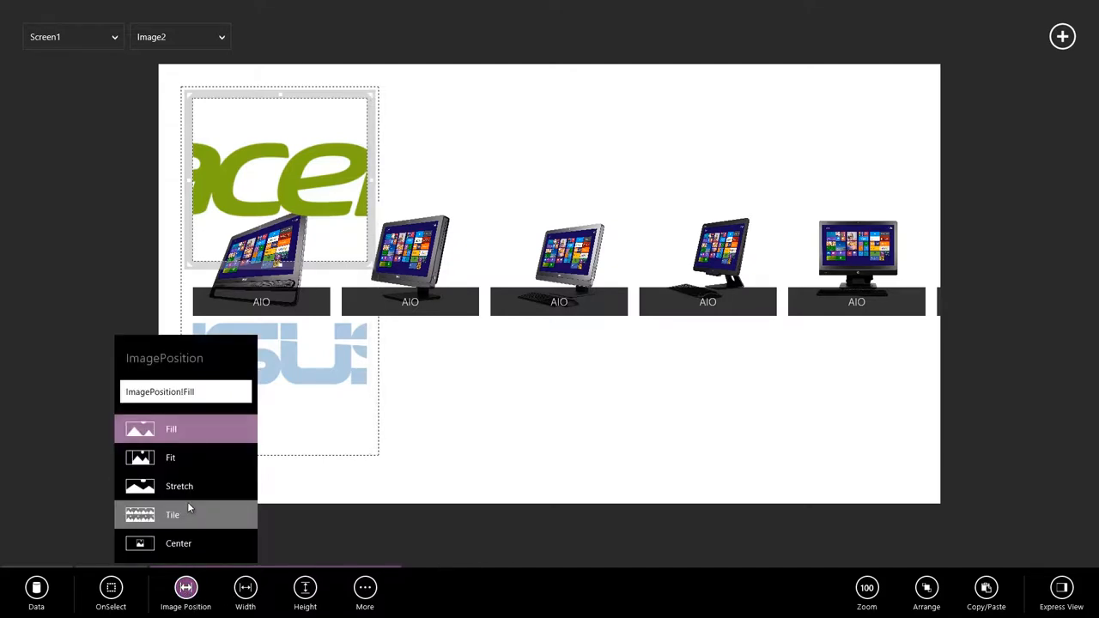
click(170, 457)
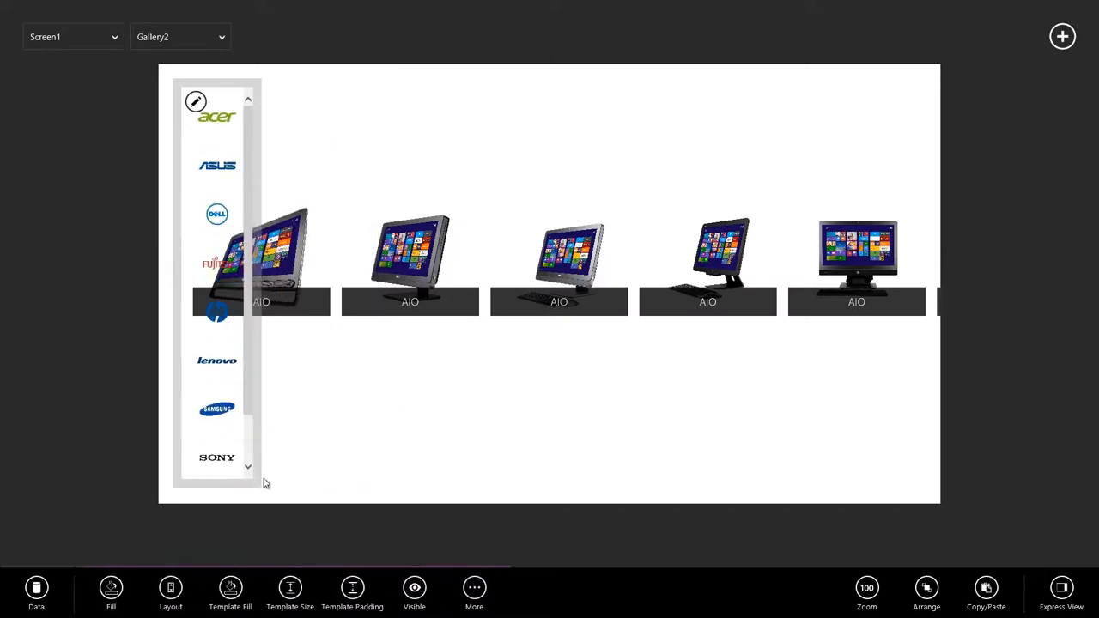
Resize Gallery1 and its template for larger AIO images beside the logo column
click(180, 37)
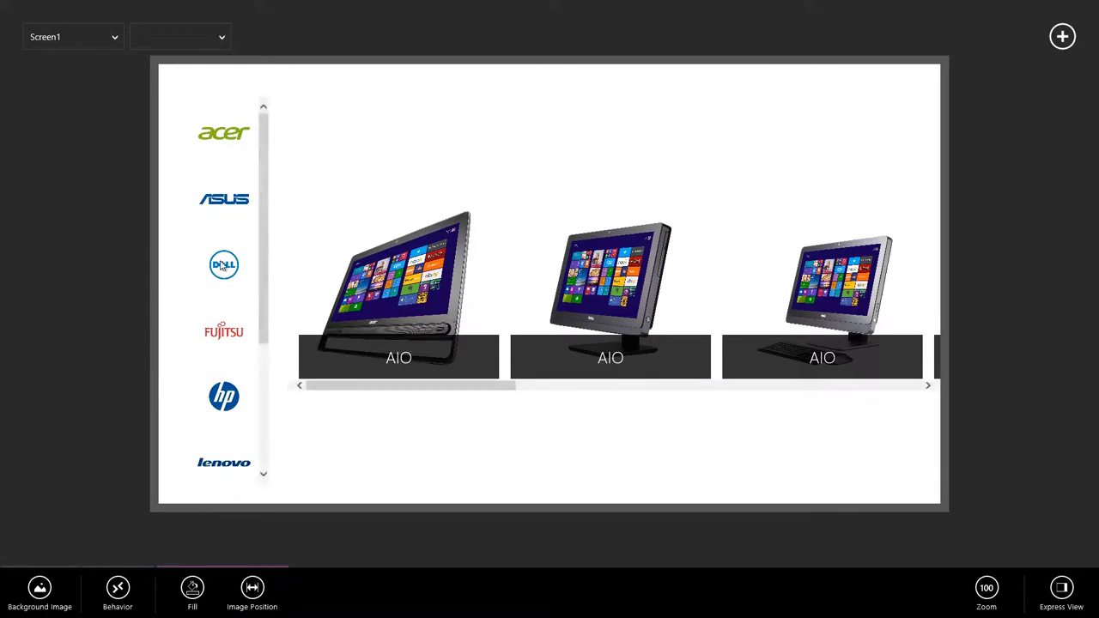
mouse_move(502, 296)
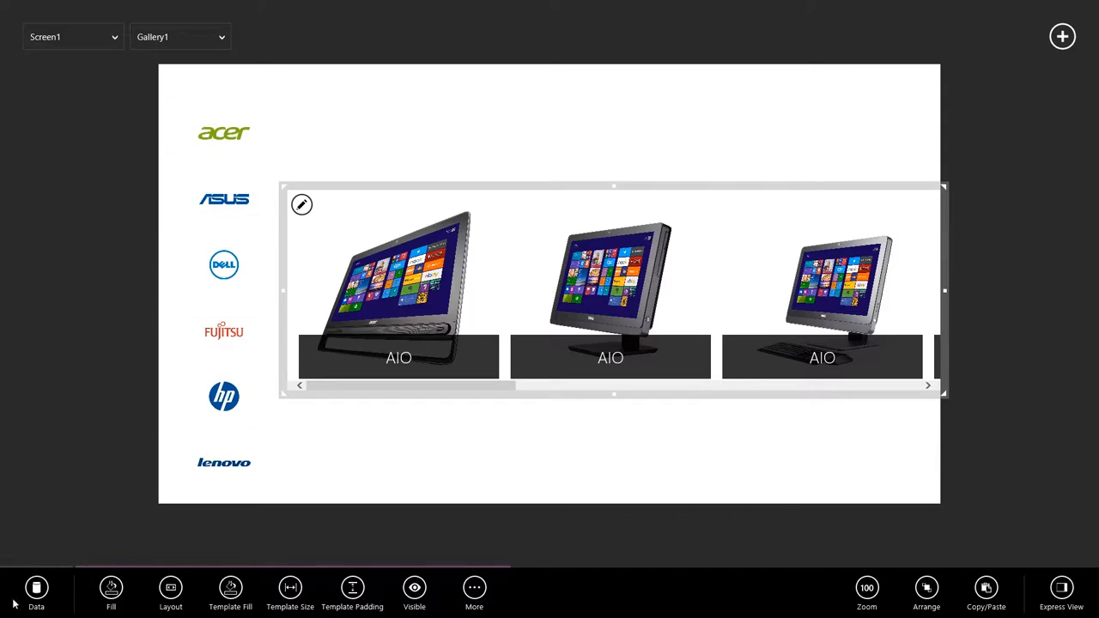
Change Gallery1 Items to Filter(Devices, MFR = "Acer") to list Acer devices
click(36, 592)
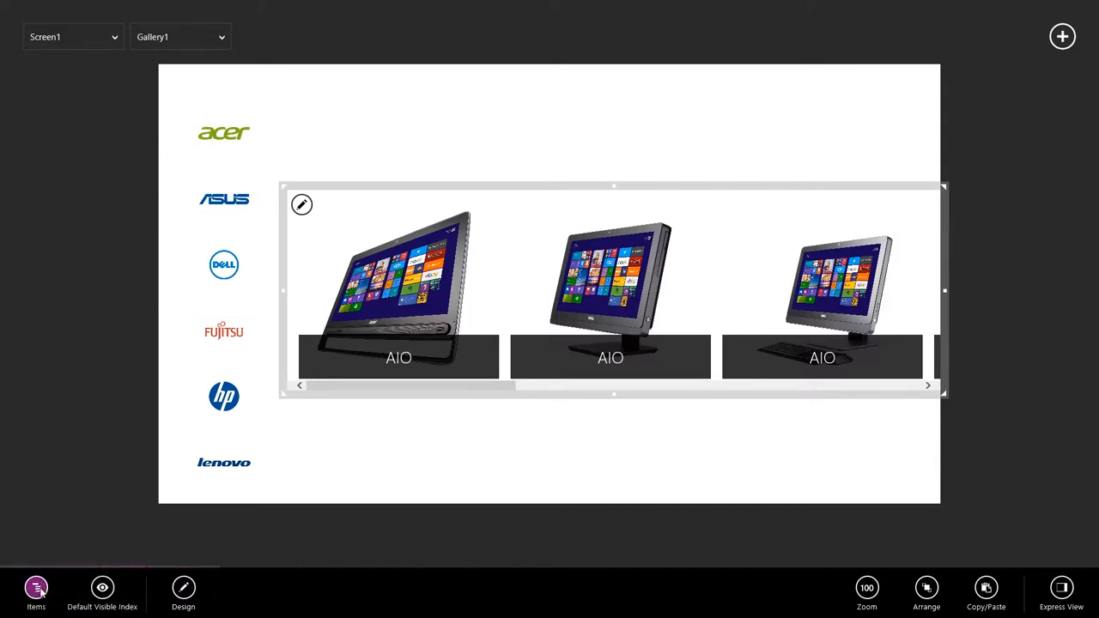
click(36, 587)
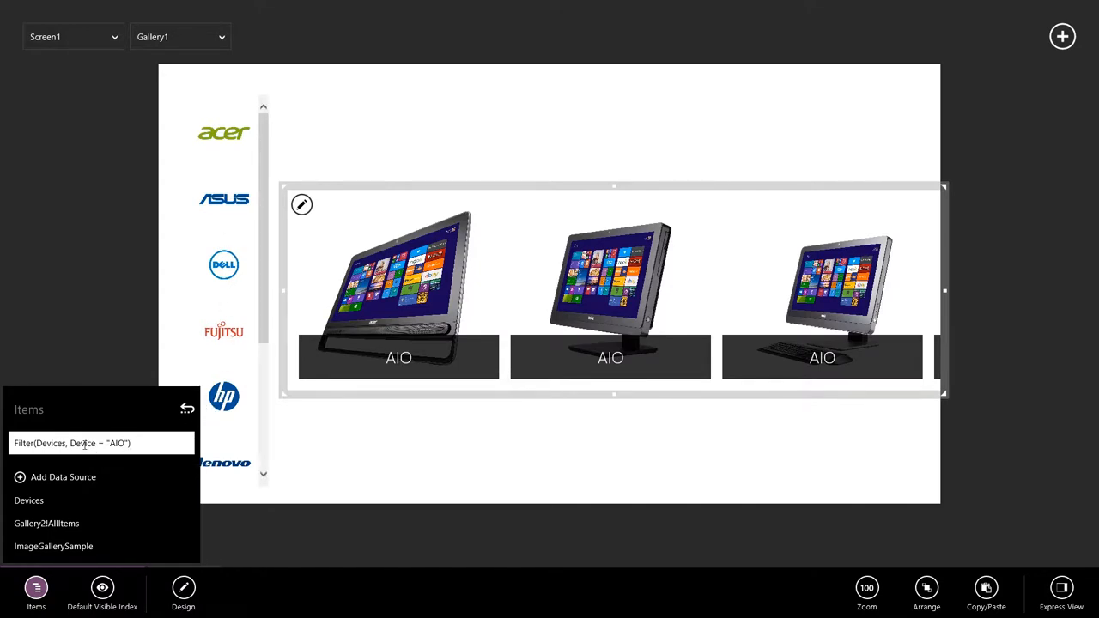
double_click(83, 443)
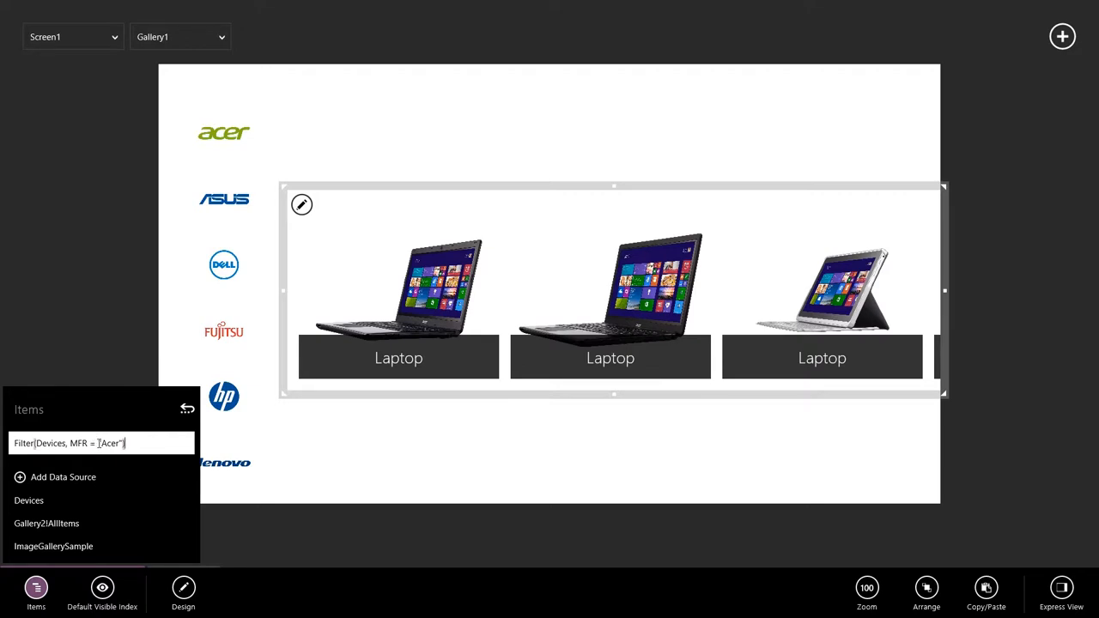
Replace "Acer" with Gallery2!Selected.MFR so devices follow the selected logo
double_click(110, 443)
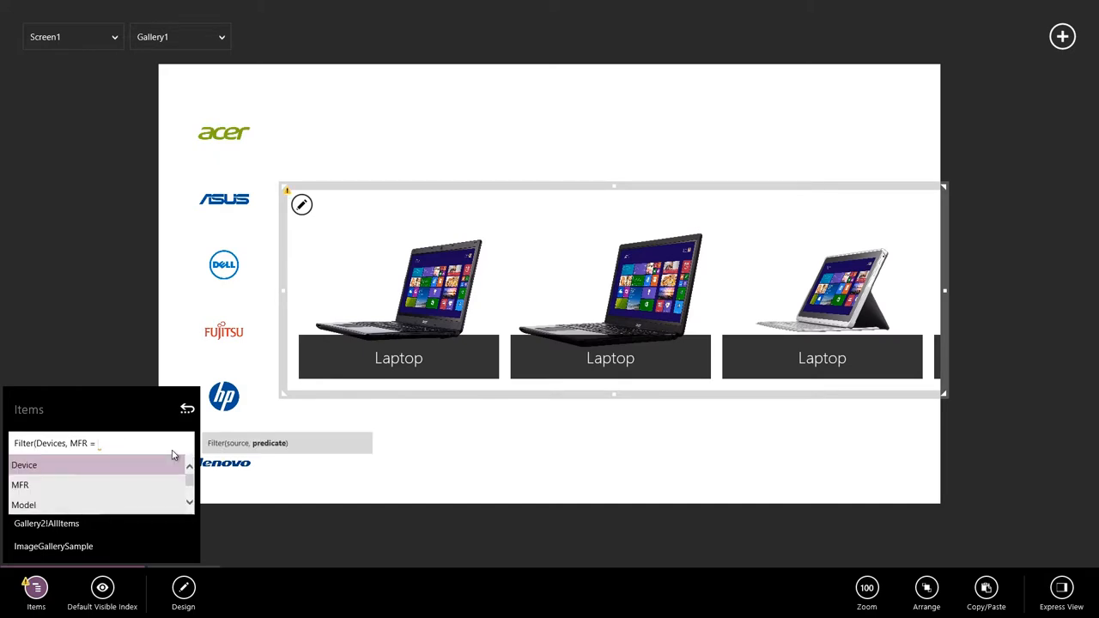
text(Gallery2)
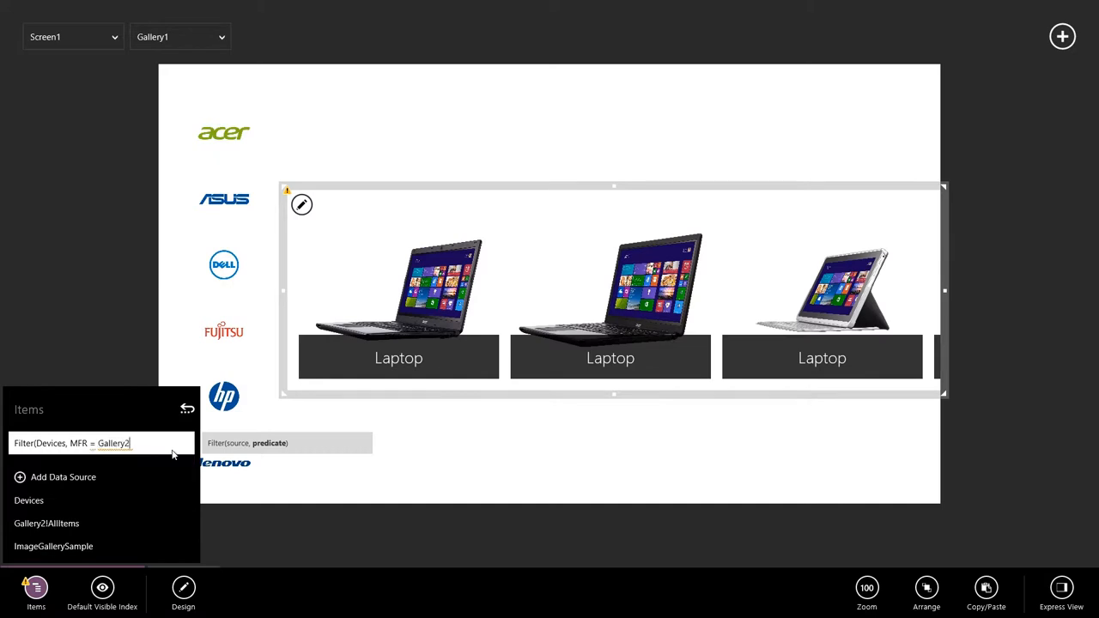
text(!)
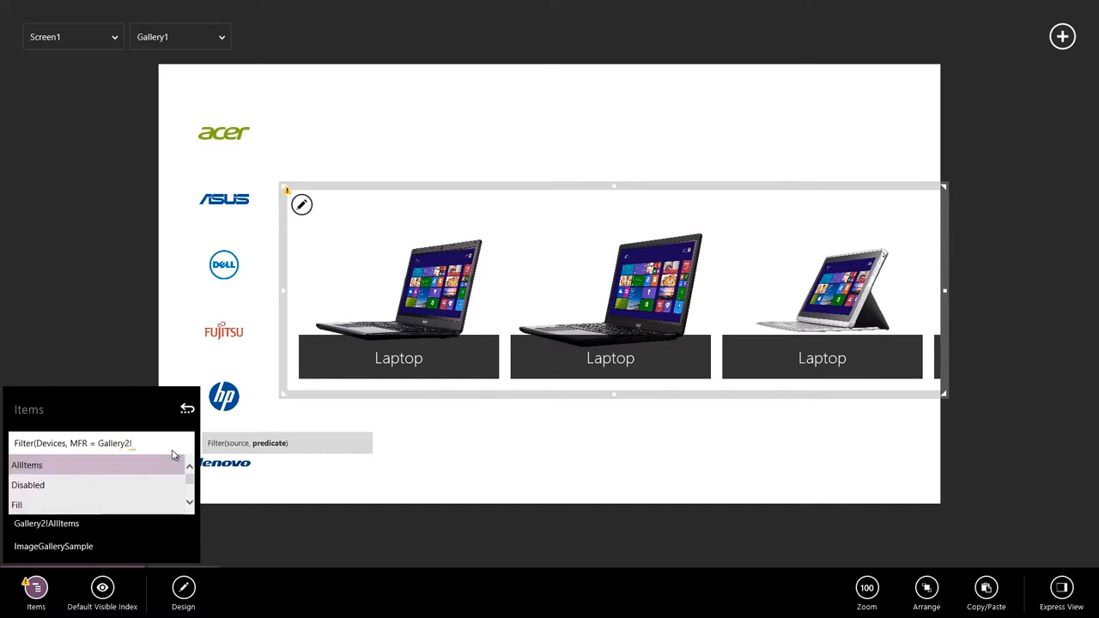
scroll(down, 3)
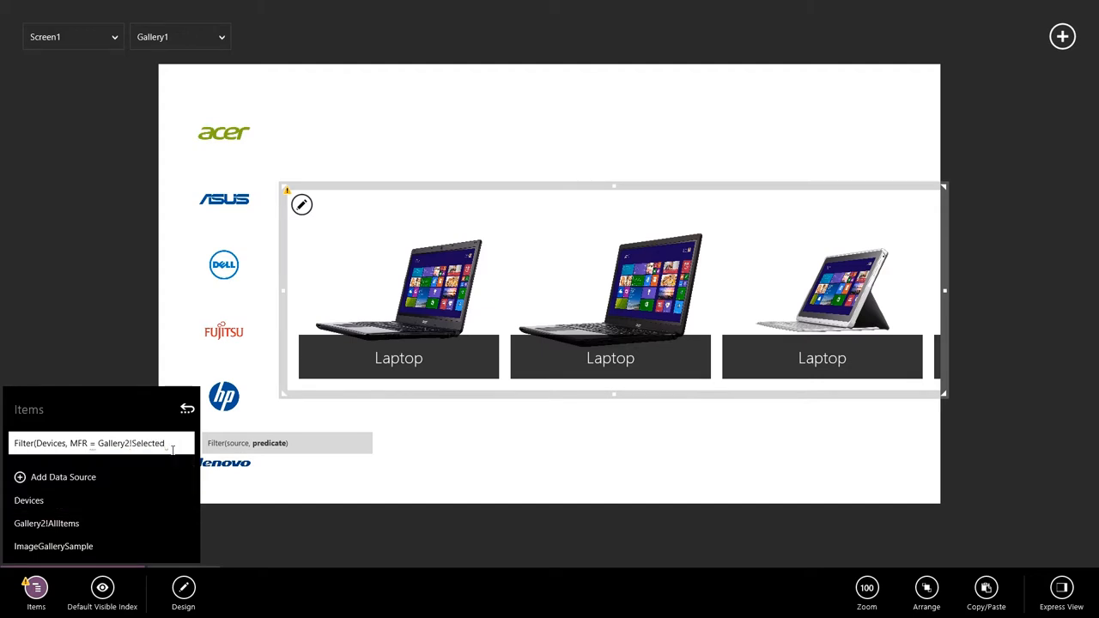
text(.MFR)
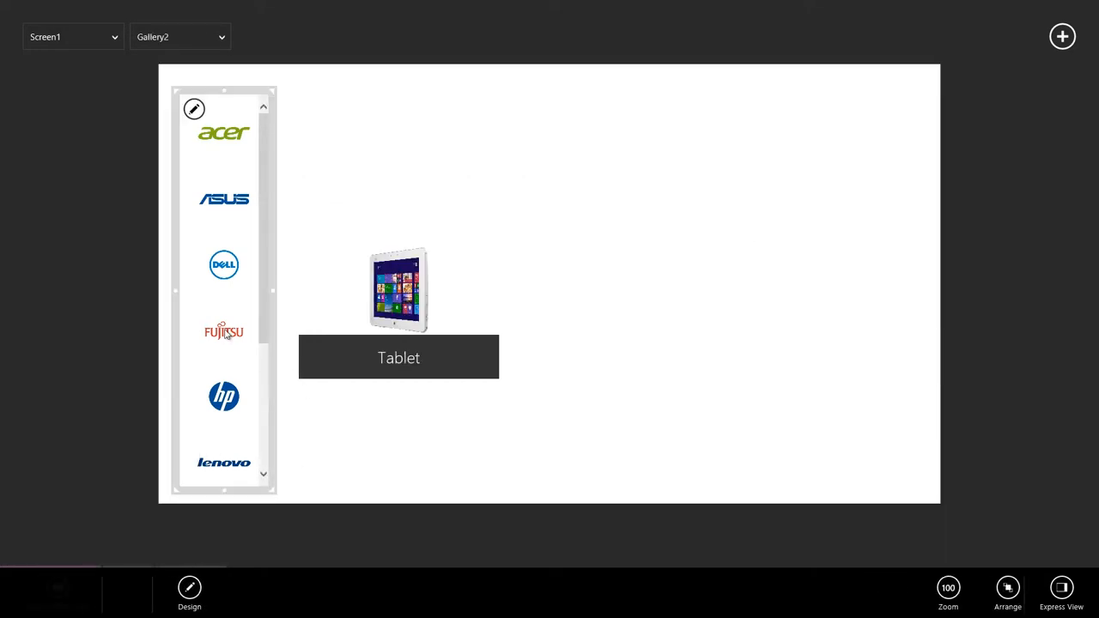
Run the app in Preview to test logo selection filtering the device gallery
click(224, 199)
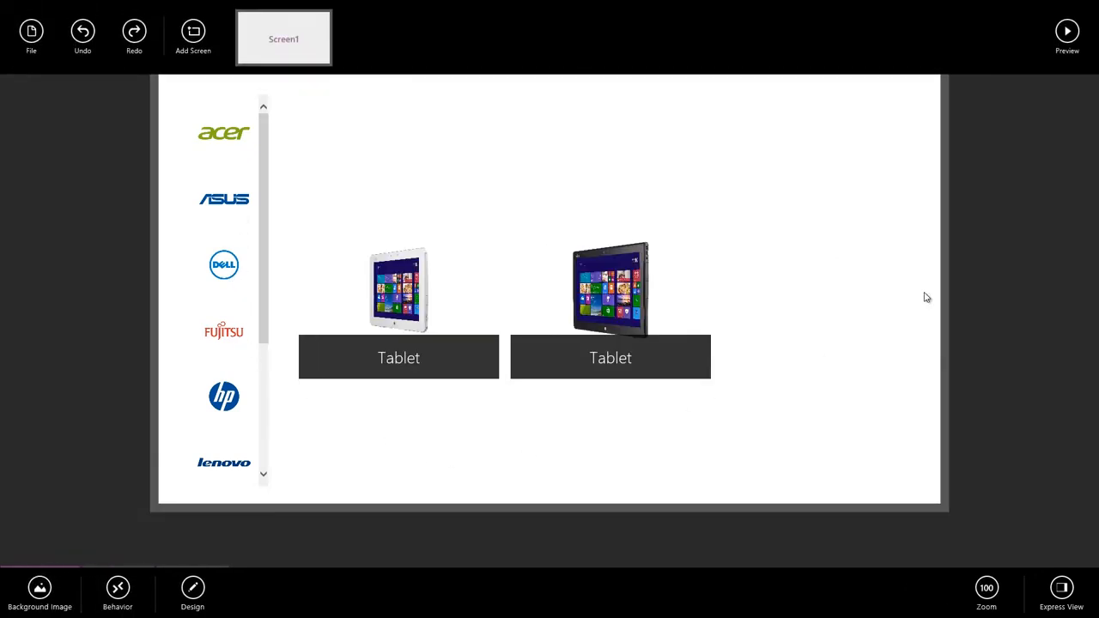
click(1067, 31)
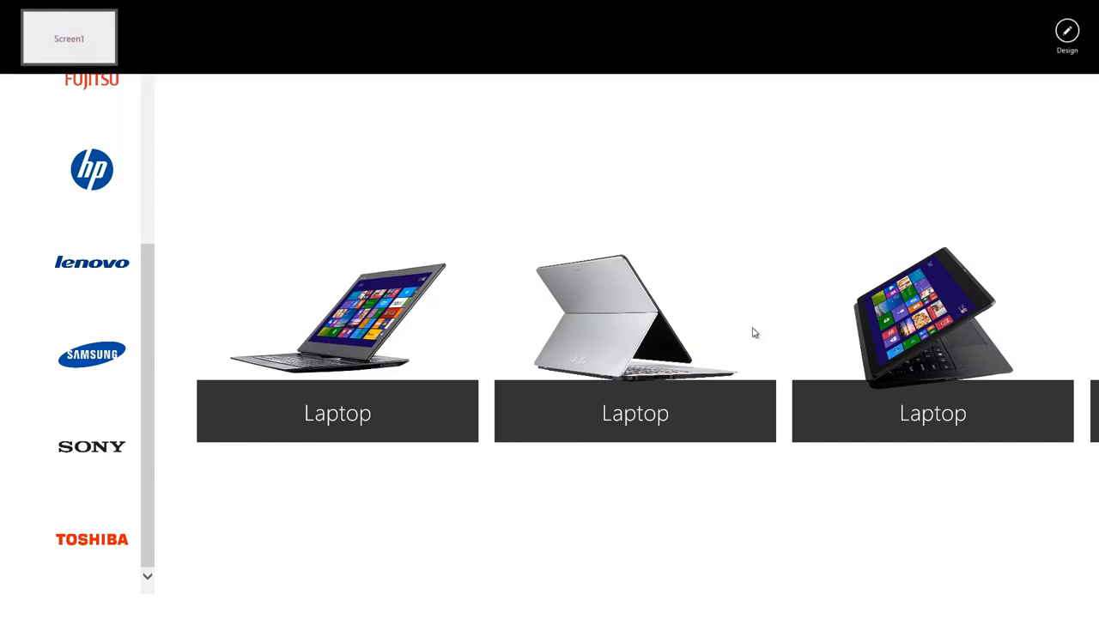